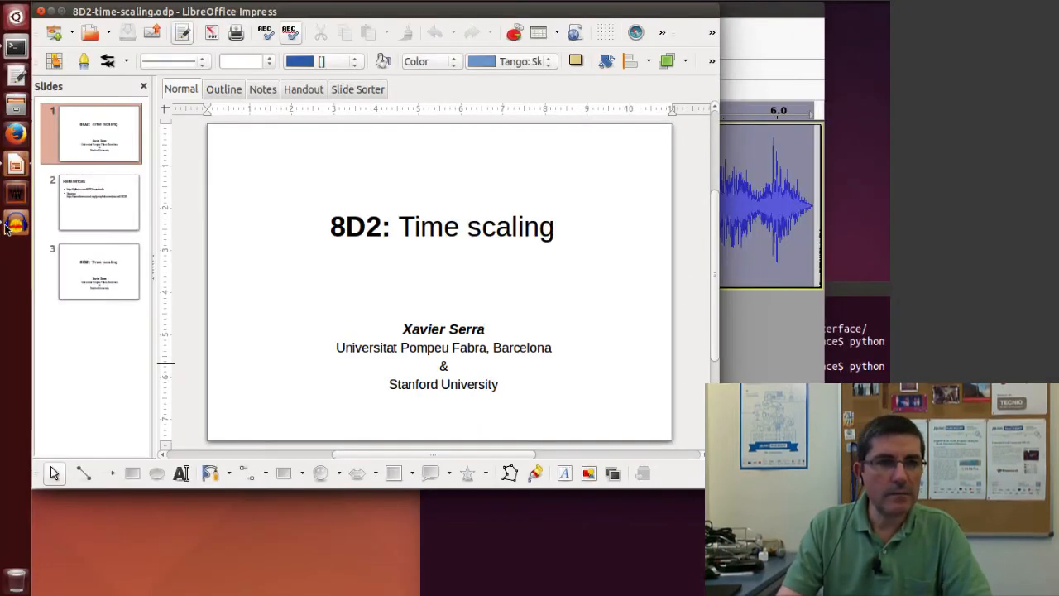
Switch from the Impress slides to the orchestra recording in Audacity
click(15, 224)
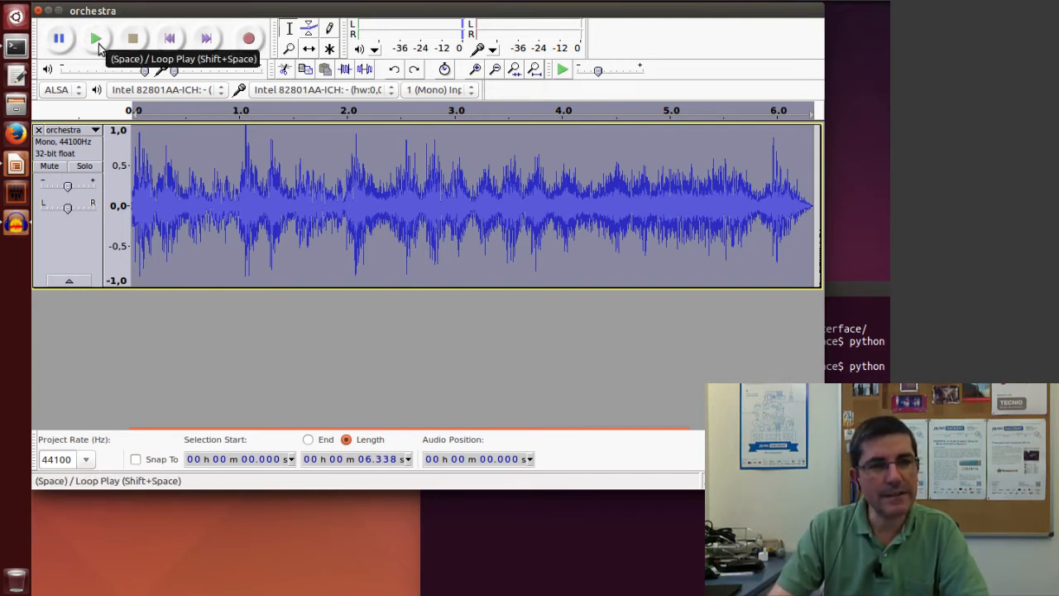
Play the original orchestra recording, then open the Effect menu
click(96, 36)
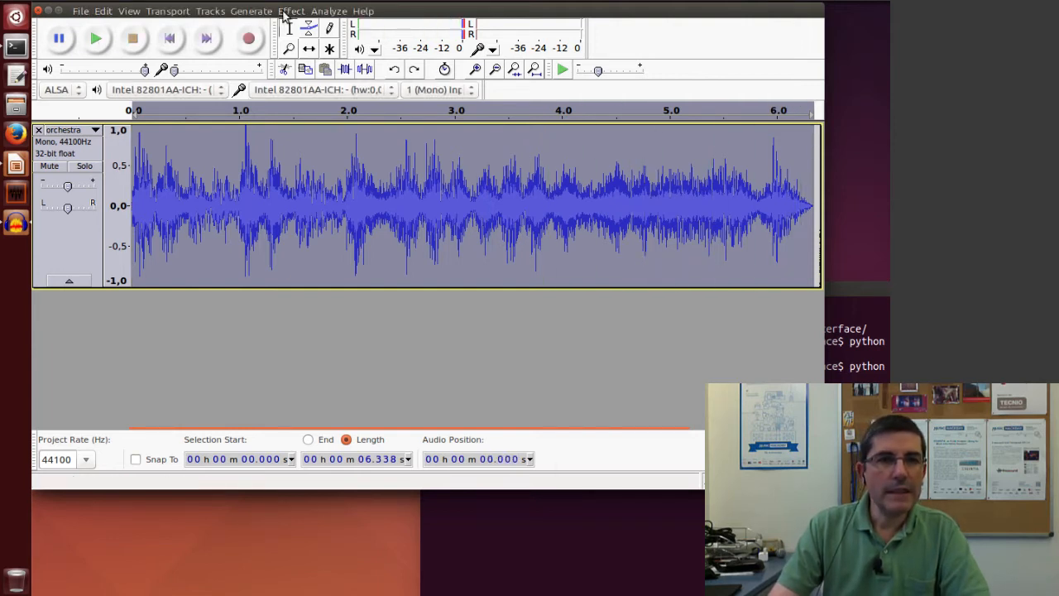
click(291, 10)
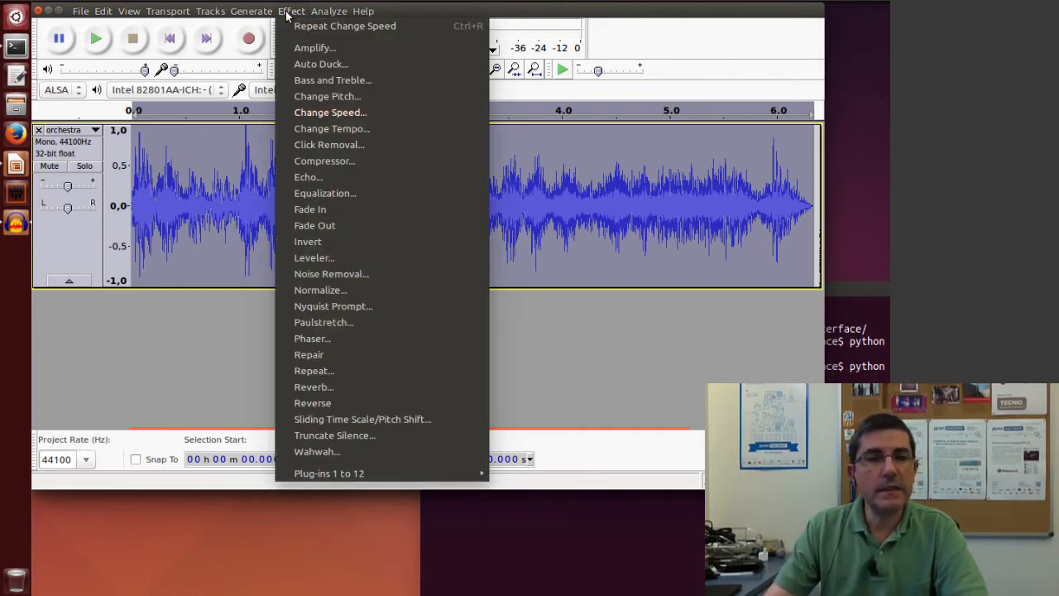
mouse_move(308, 241)
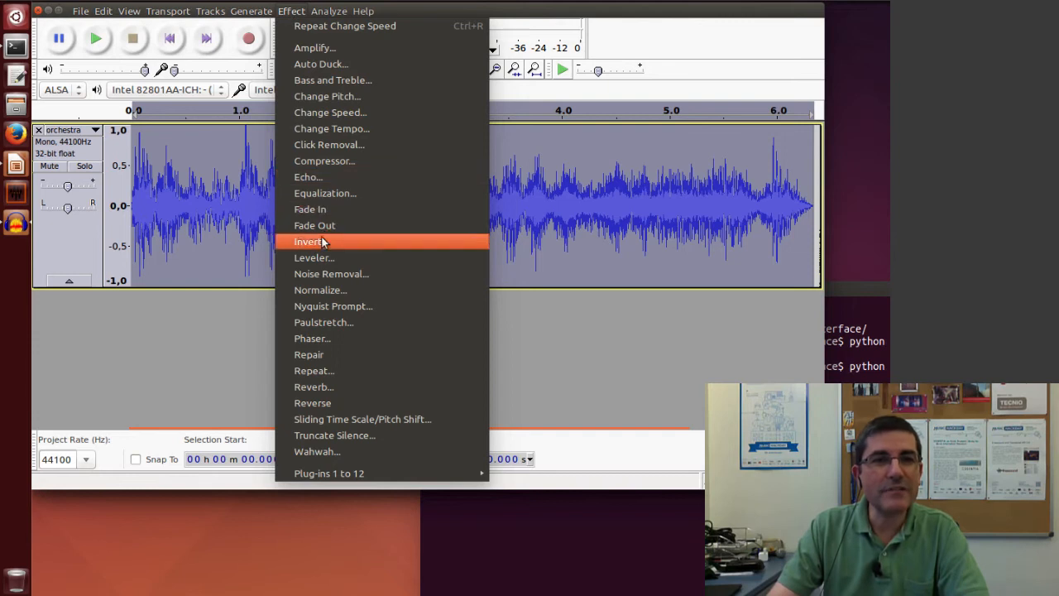
mouse_move(343, 274)
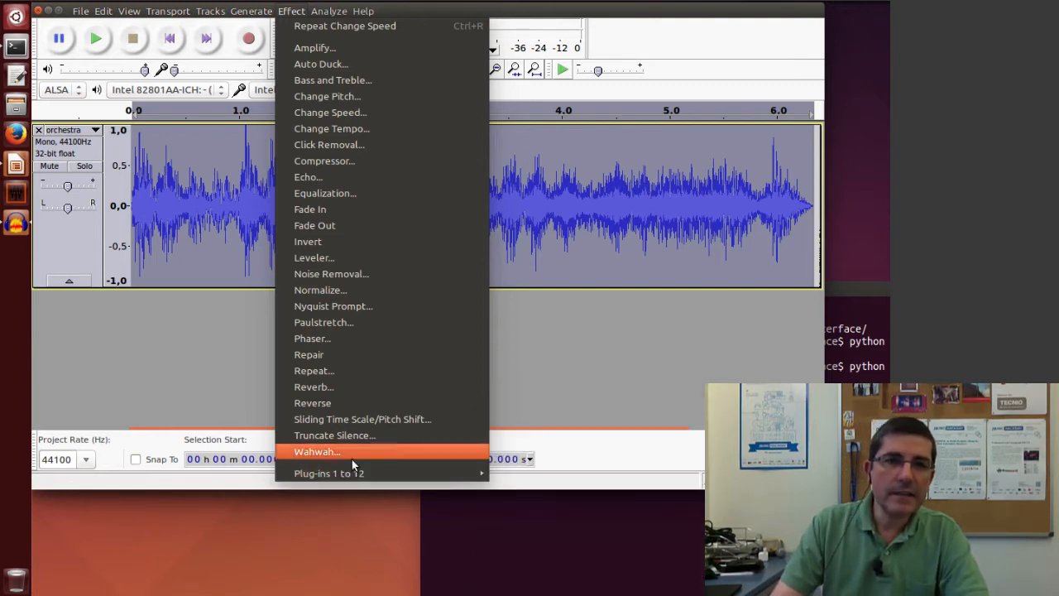
mouse_move(361, 185)
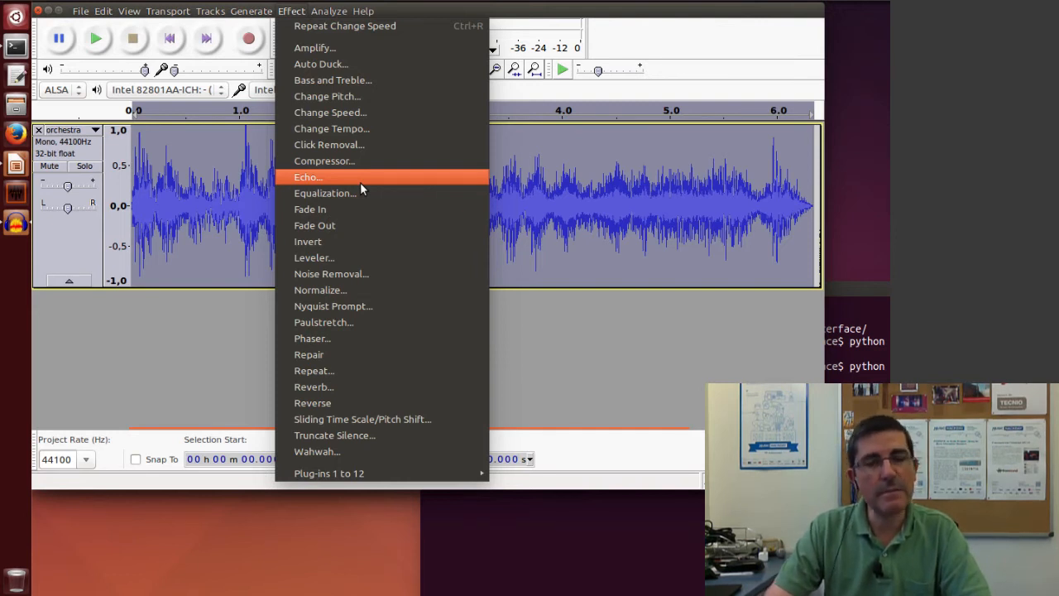
mouse_move(317, 120)
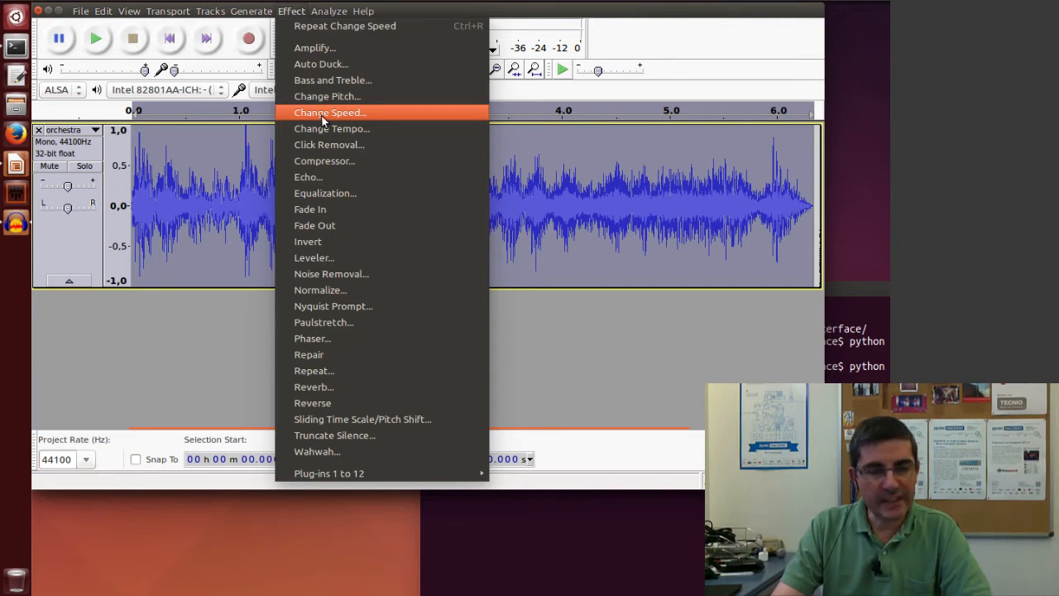
Apply Change Speed at about 31 percent, shortening the orchestra to 4.839 s
click(328, 112)
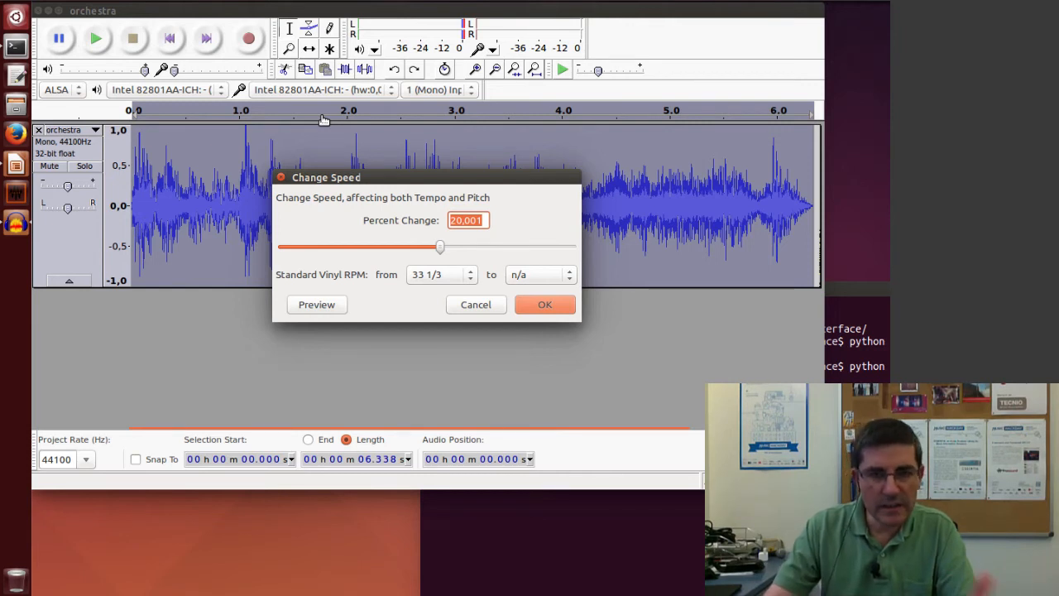
mouse_move(338, 185)
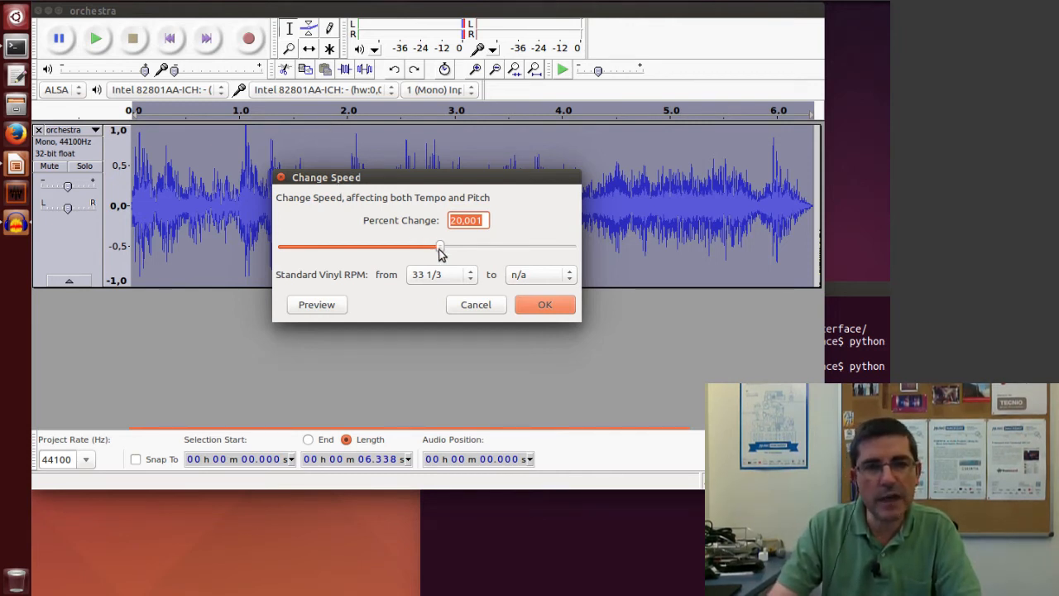
drag(440, 247, 428, 247)
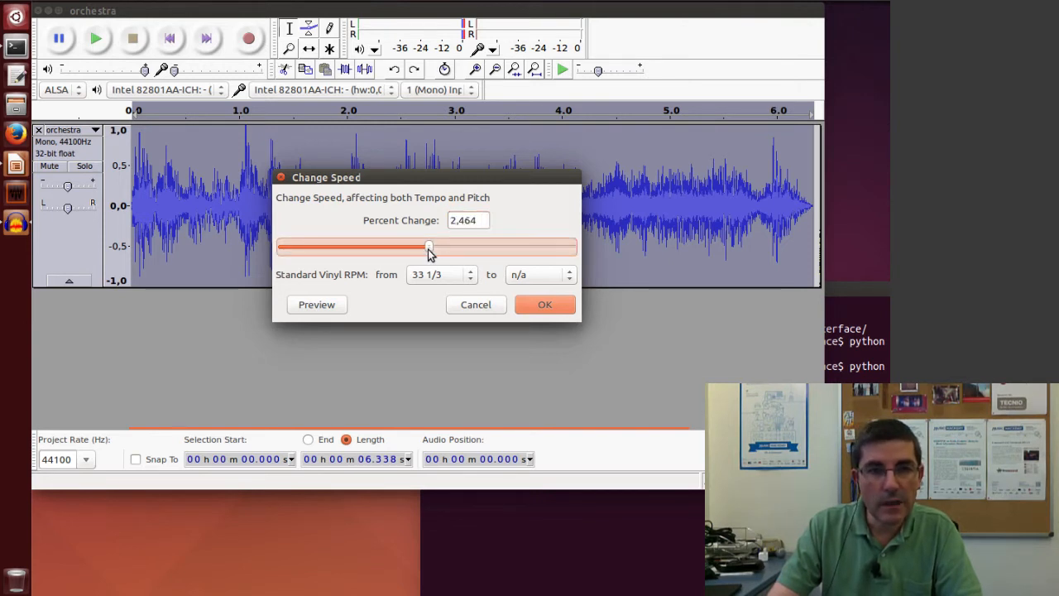
drag(431, 247, 427, 246)
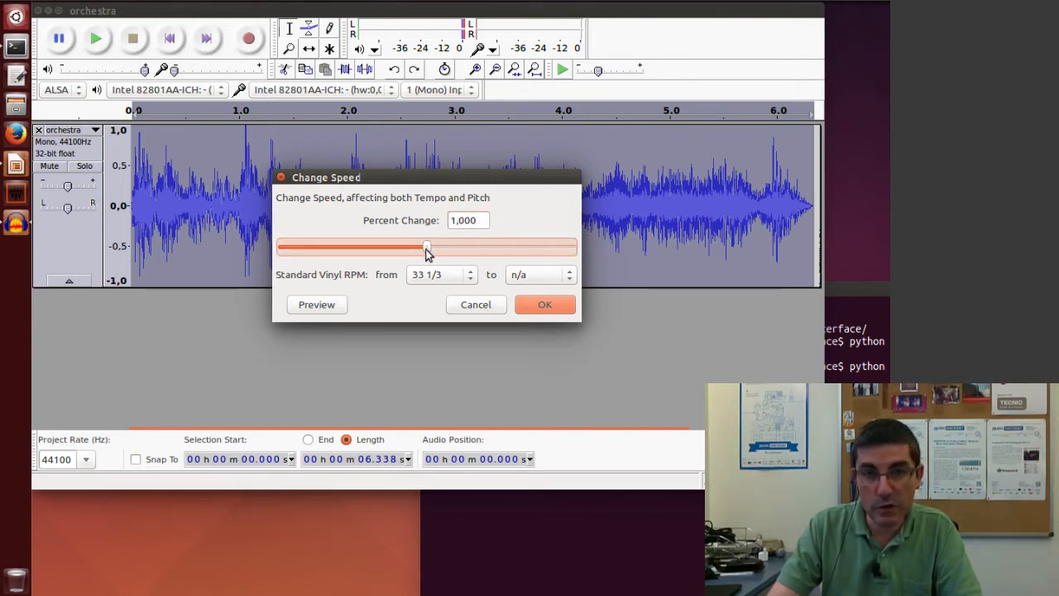
drag(426, 248, 439, 248)
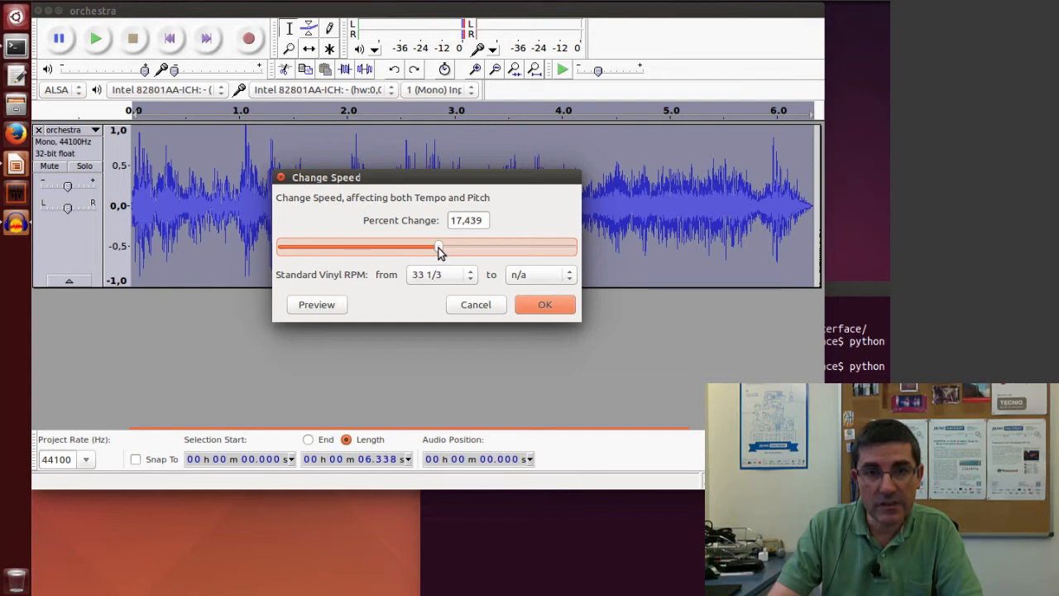
drag(437, 247, 447, 247)
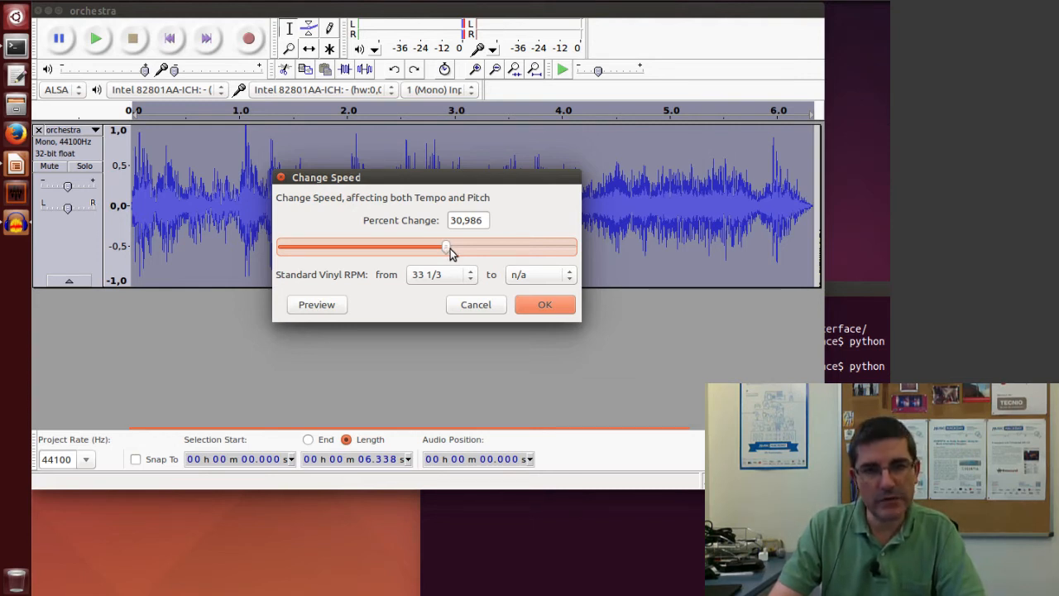
click(544, 305)
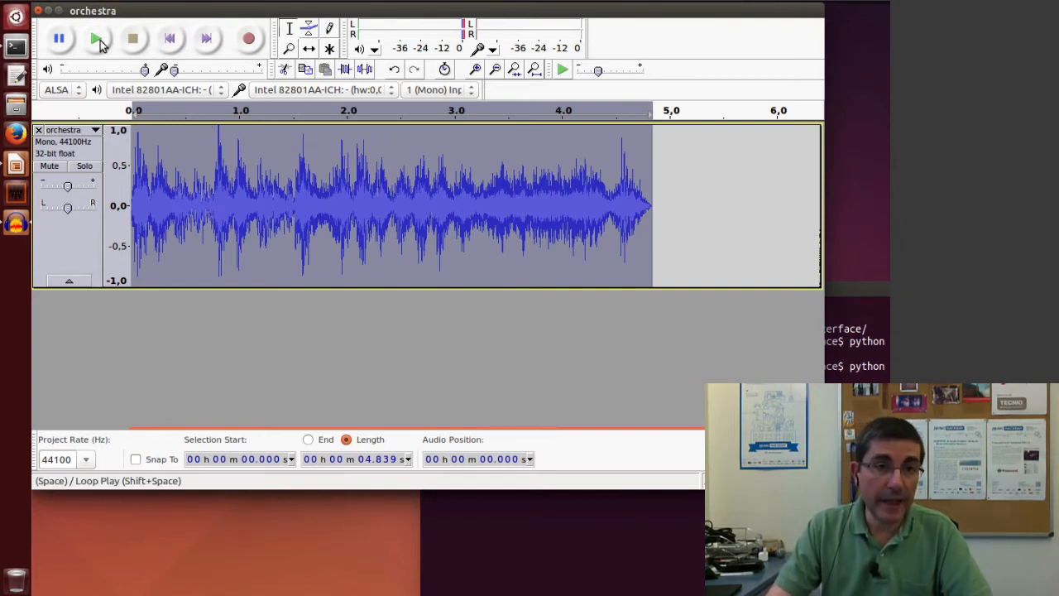
click(94, 37)
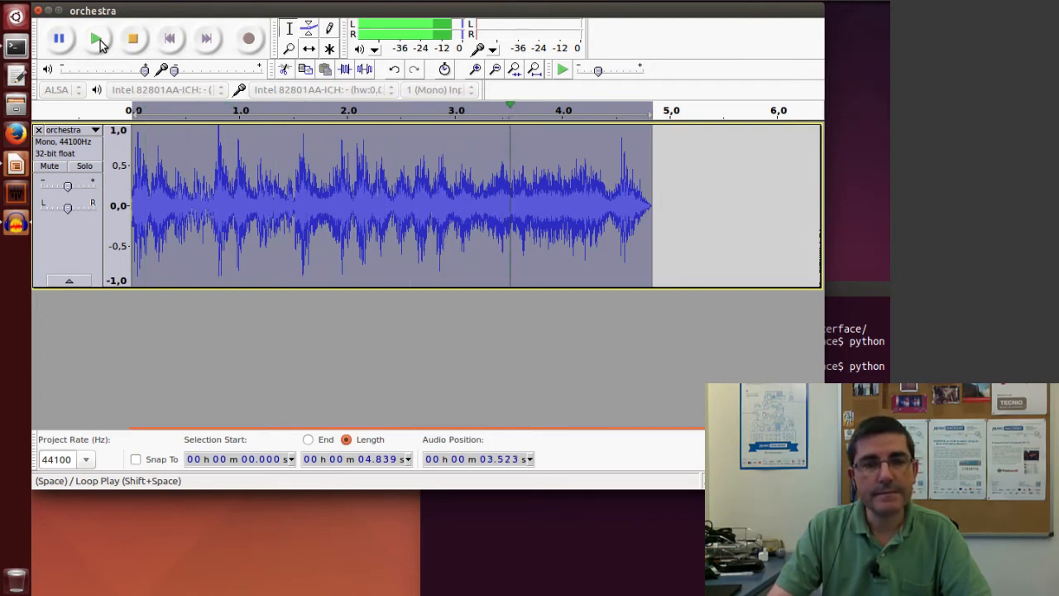
click(139, 38)
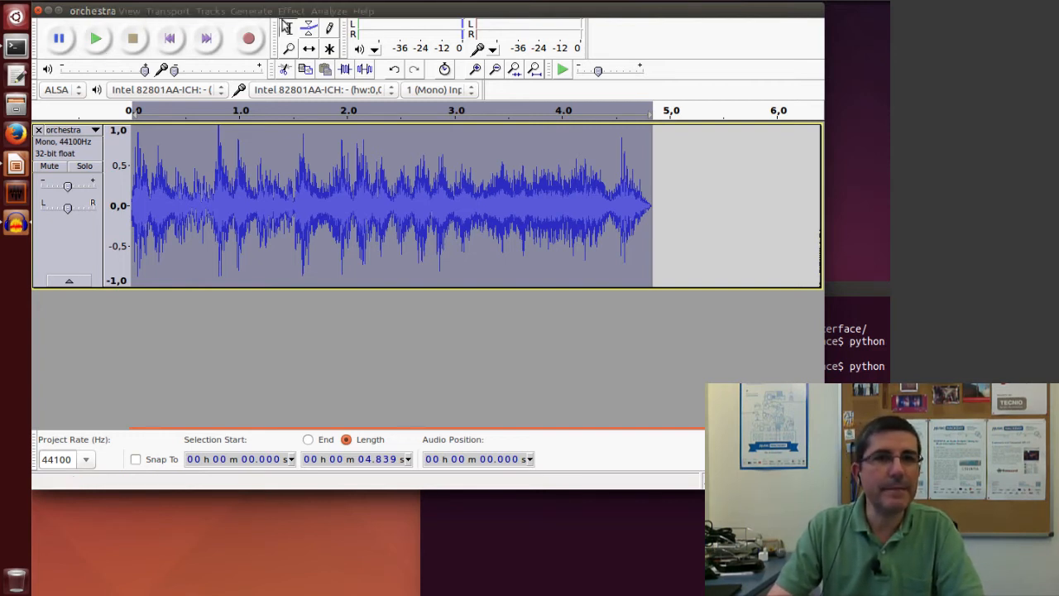
Restore the orchestra recording to its original length and reopen the Effect menu
click(291, 10)
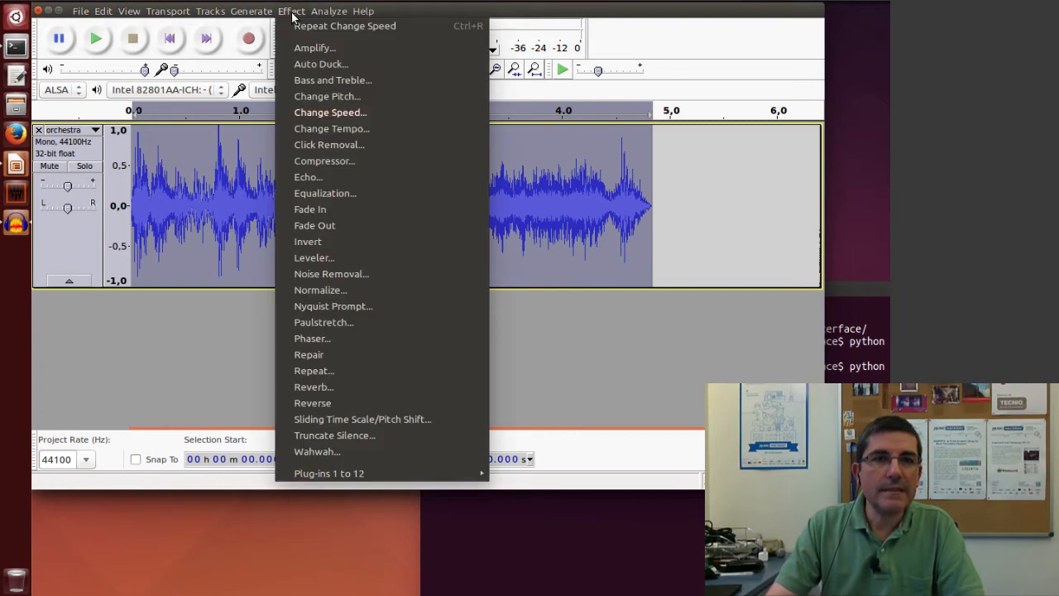
mouse_move(345, 26)
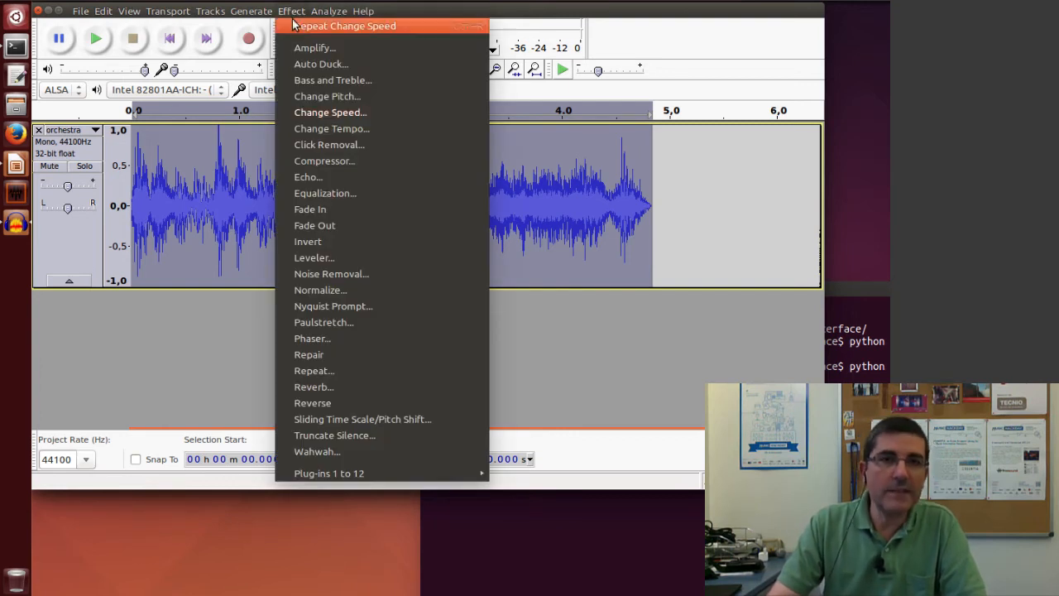
click(80, 10)
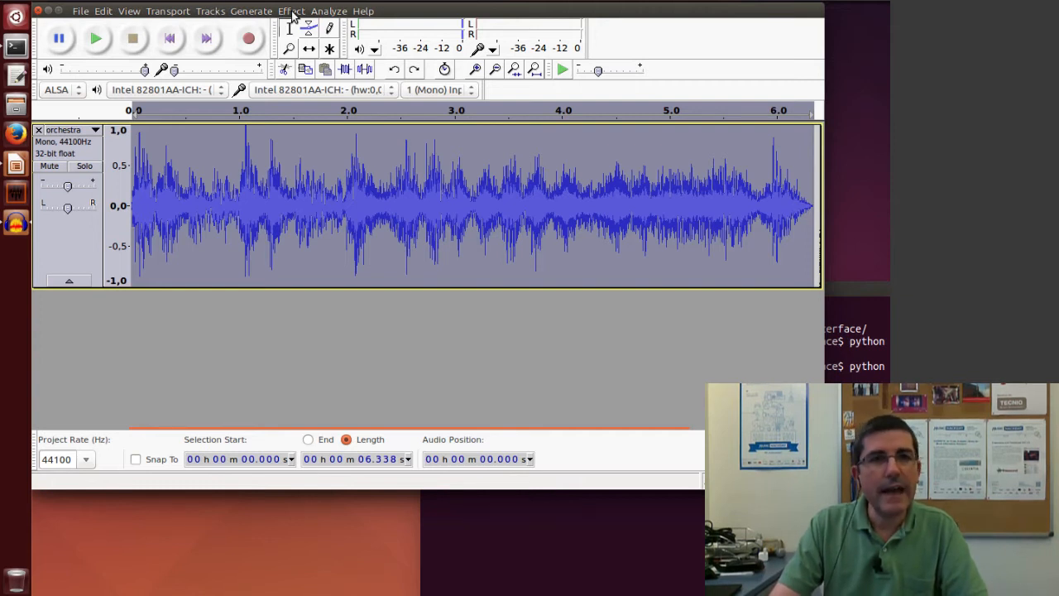
click(292, 11)
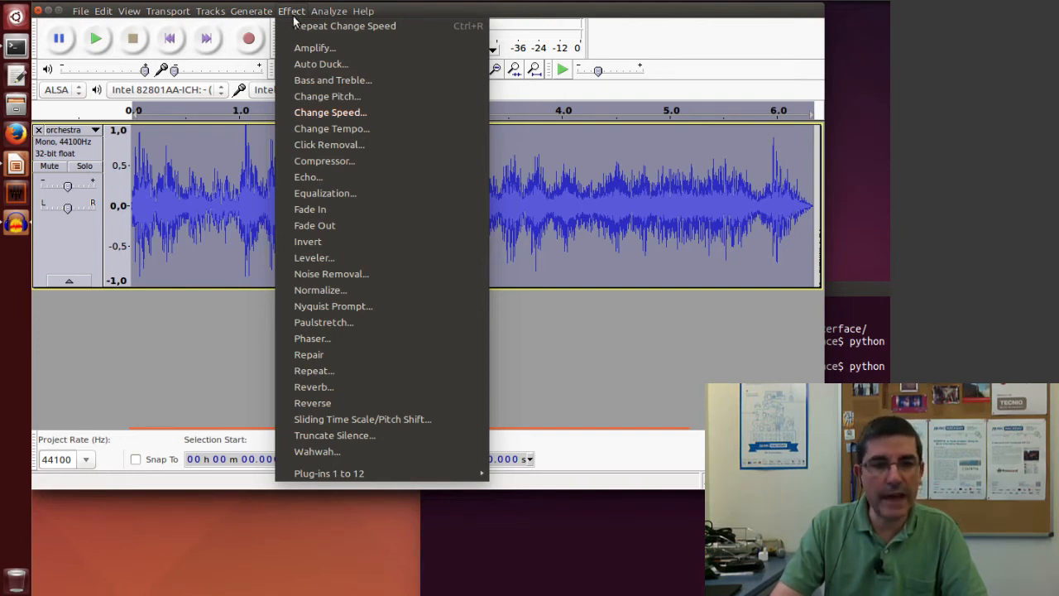
mouse_move(332, 306)
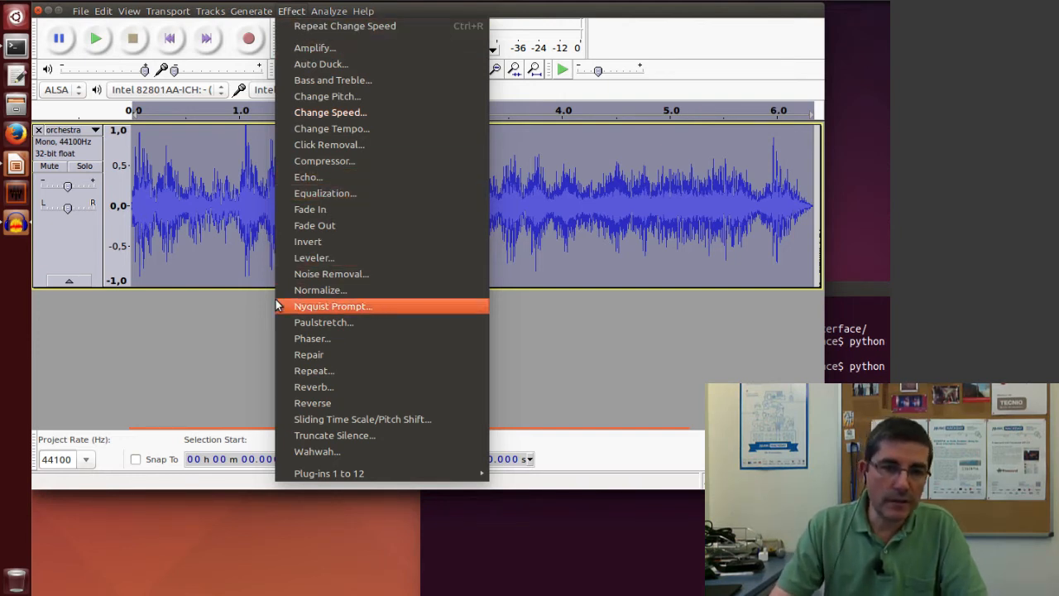
mouse_move(362, 419)
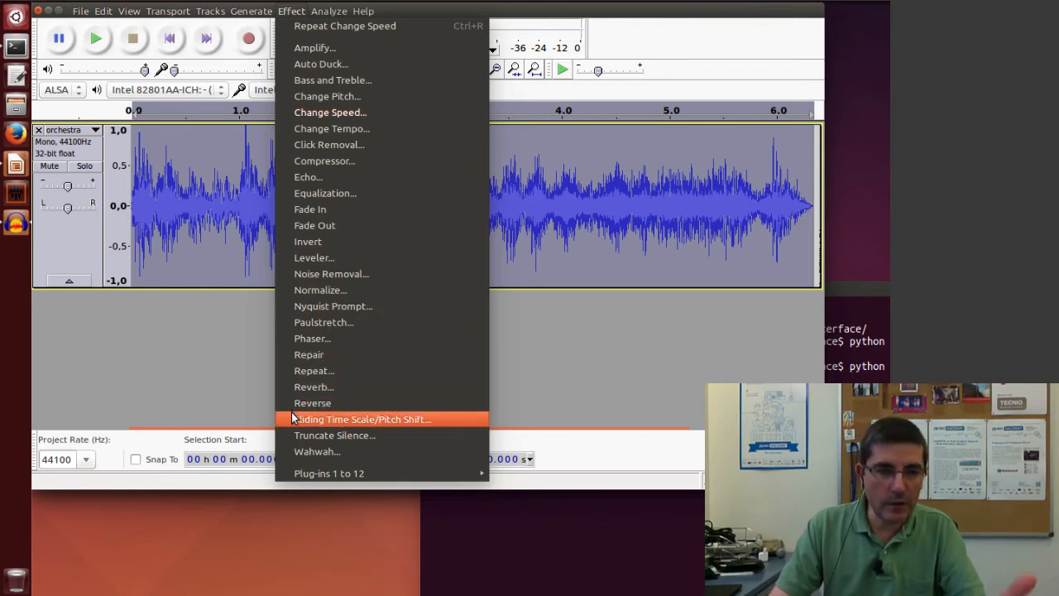
mouse_move(338, 425)
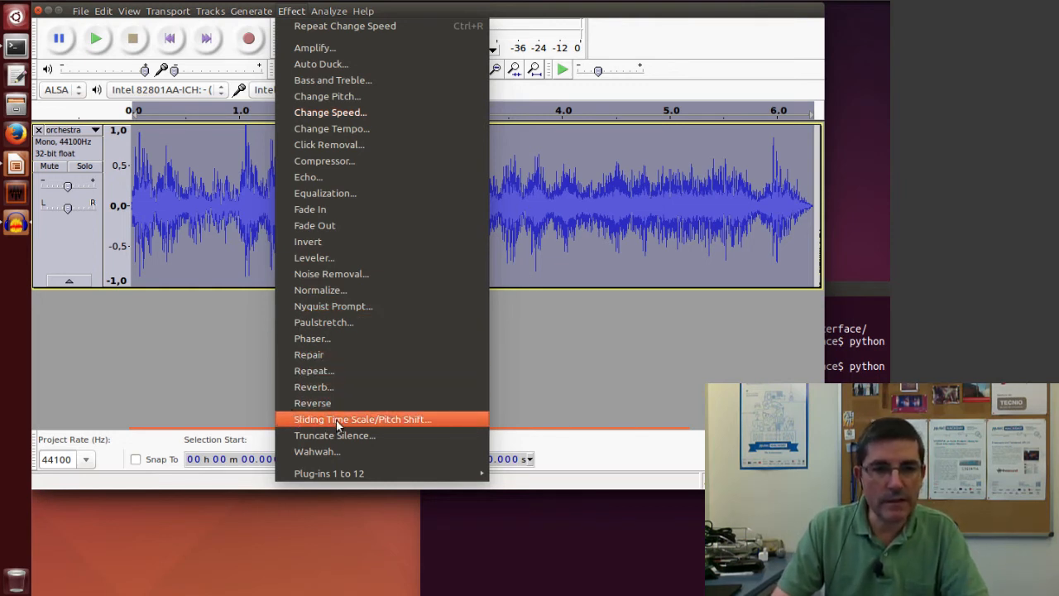
mouse_move(399, 424)
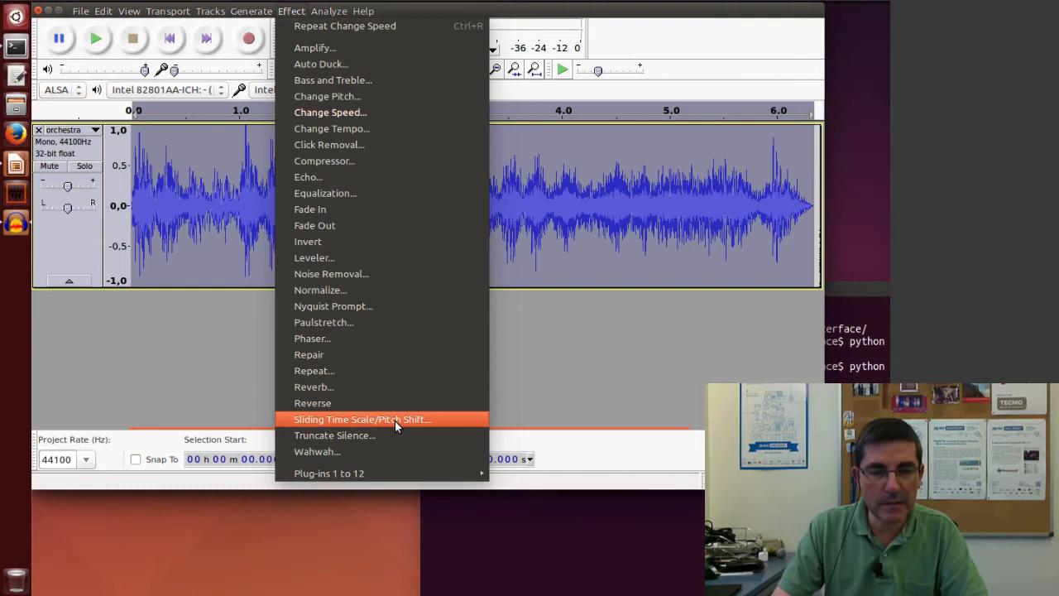
Set Sliding Time Scale initial tempo change to -22% and final to 30%
click(361, 419)
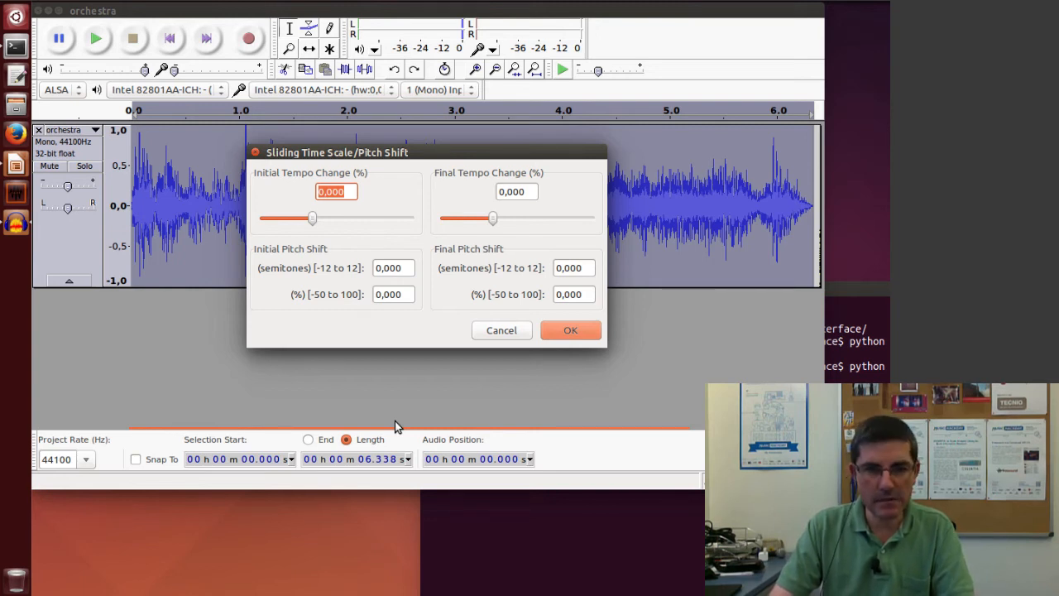
mouse_move(340, 483)
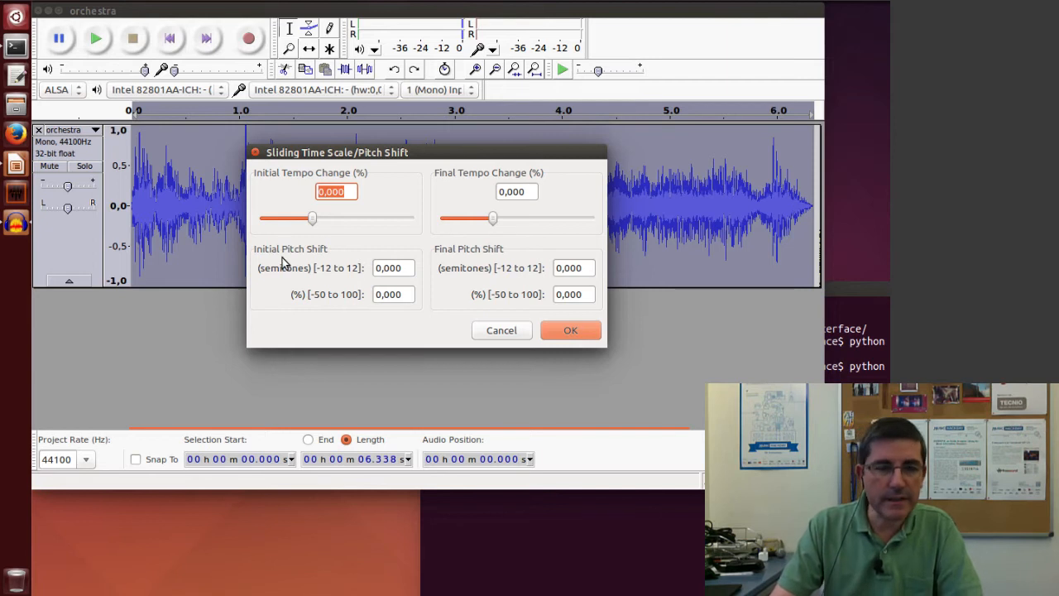
mouse_move(286, 178)
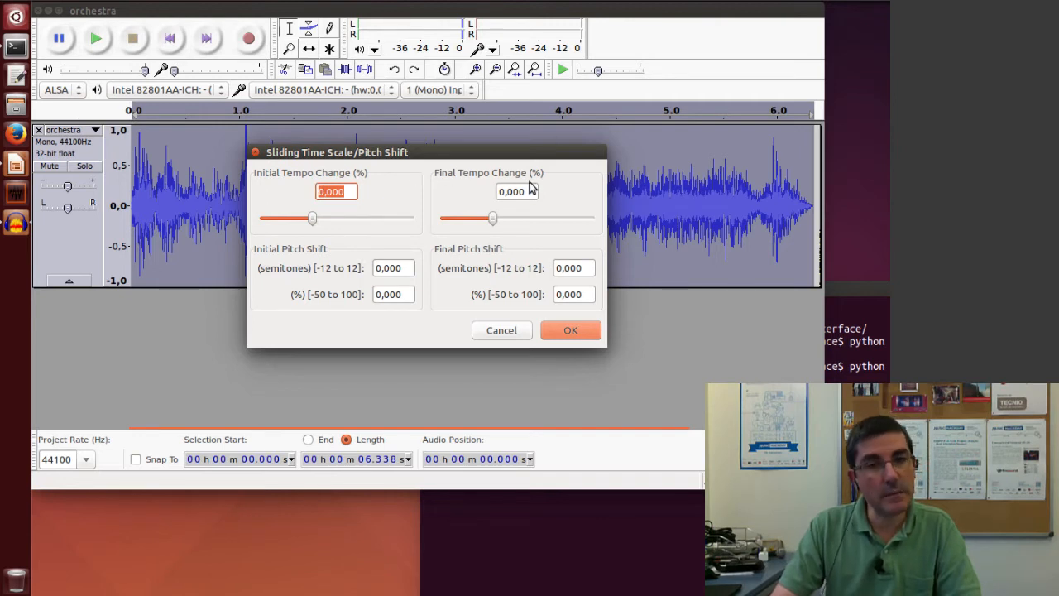
mouse_move(327, 217)
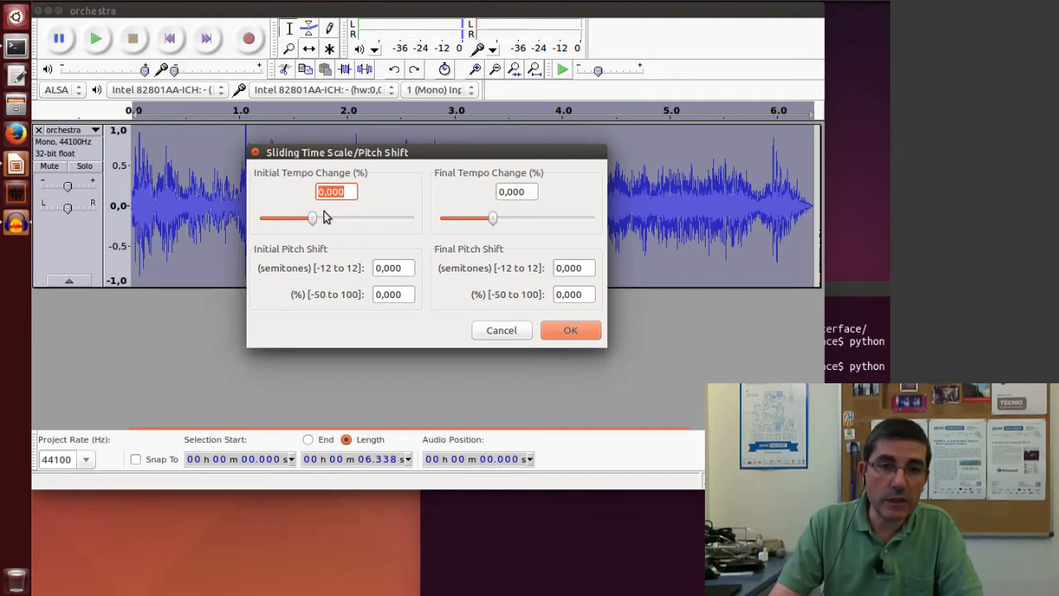
drag(312, 218, 306, 217)
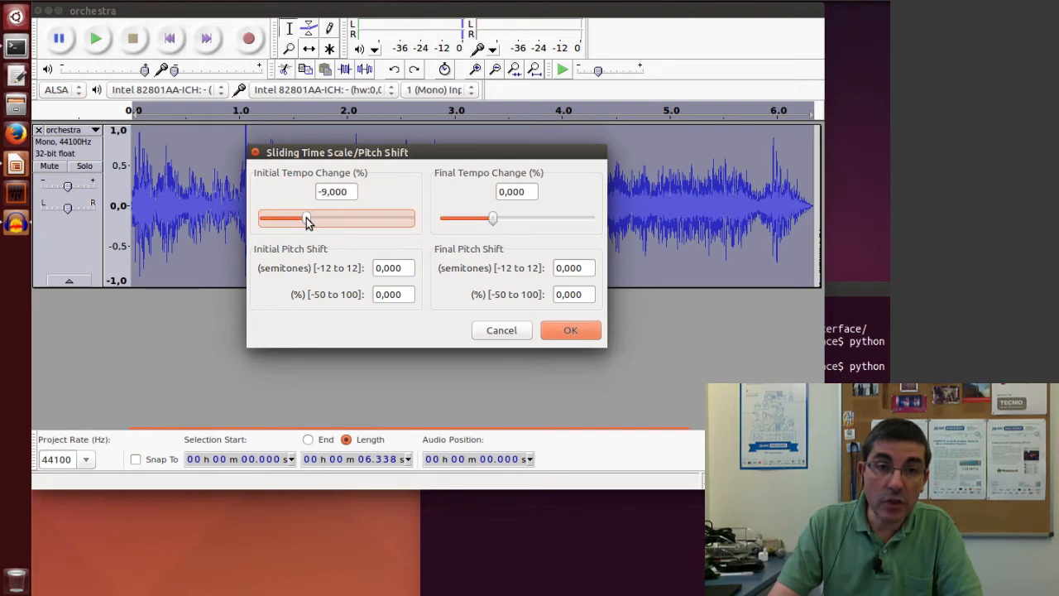
drag(305, 218, 298, 218)
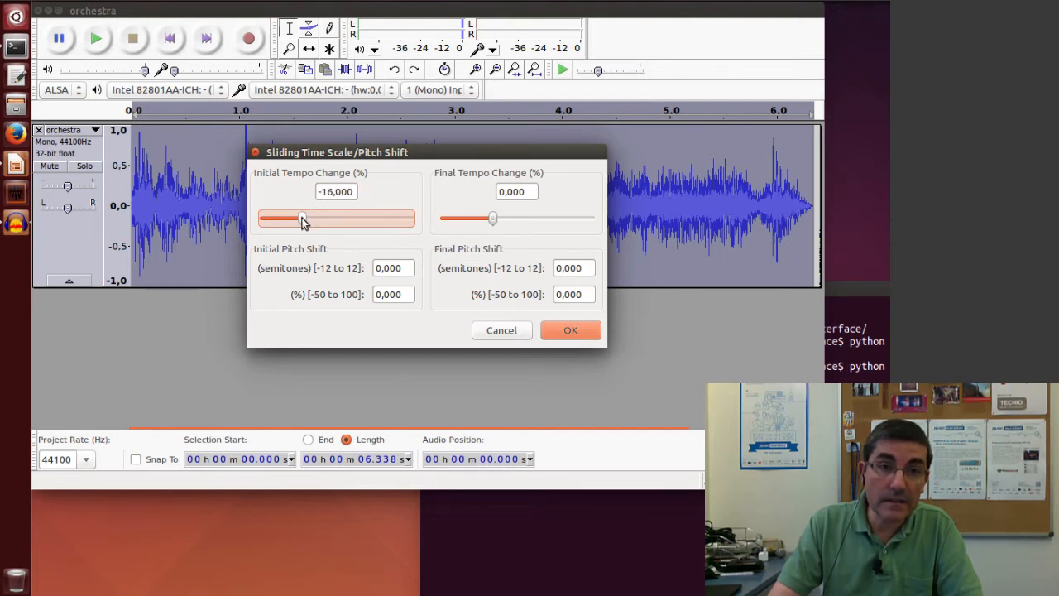
drag(305, 218, 298, 218)
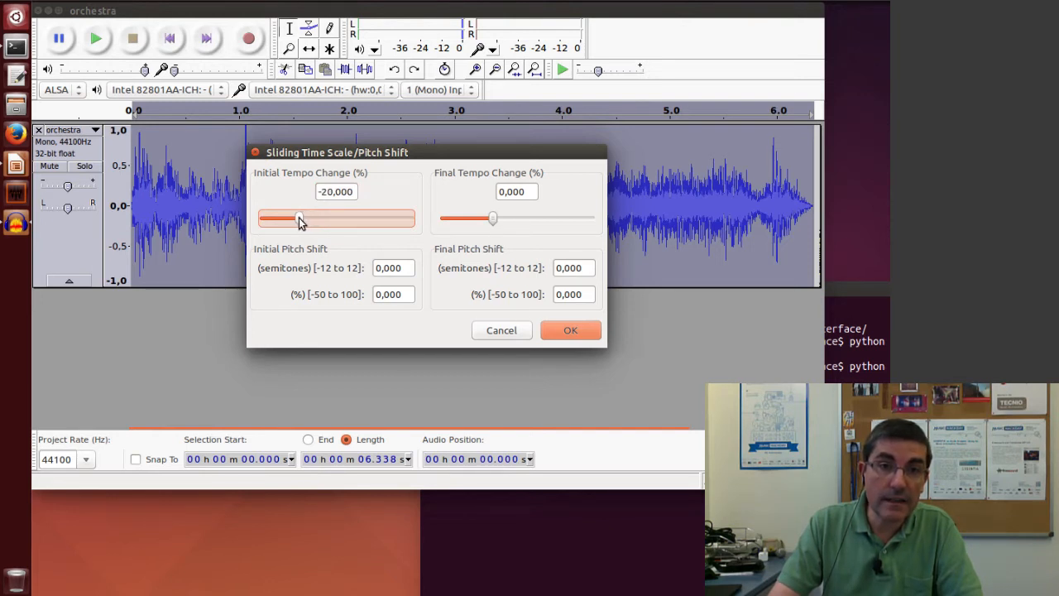
drag(299, 218, 294, 218)
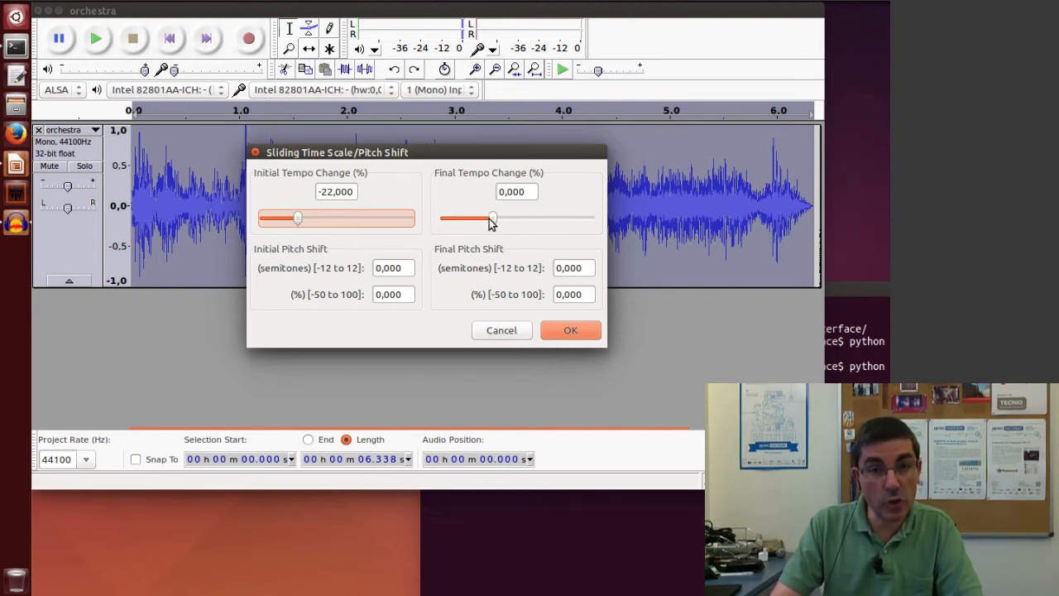
drag(492, 217, 517, 218)
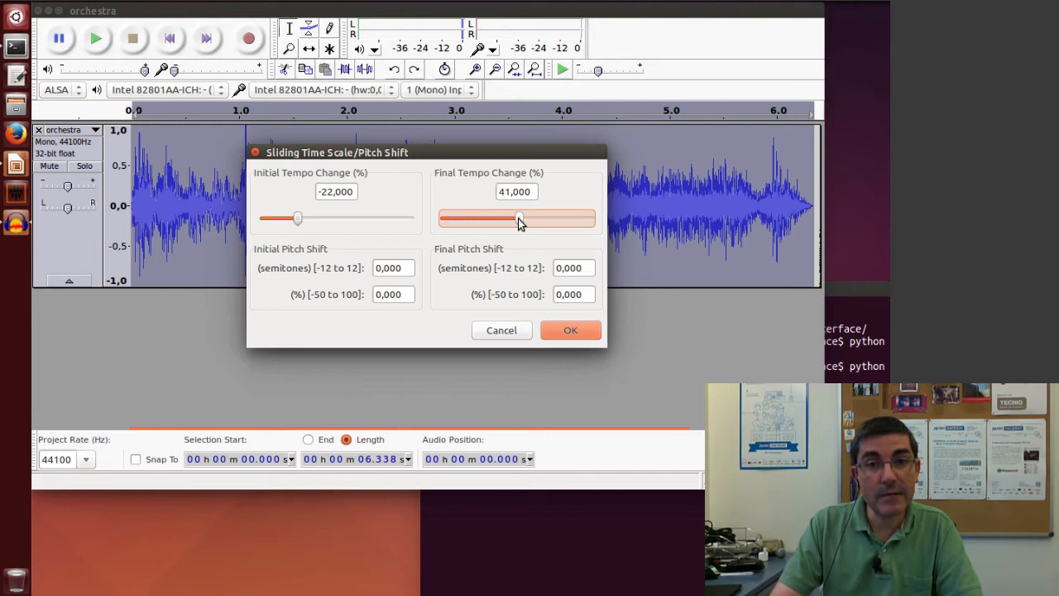
drag(519, 217, 513, 217)
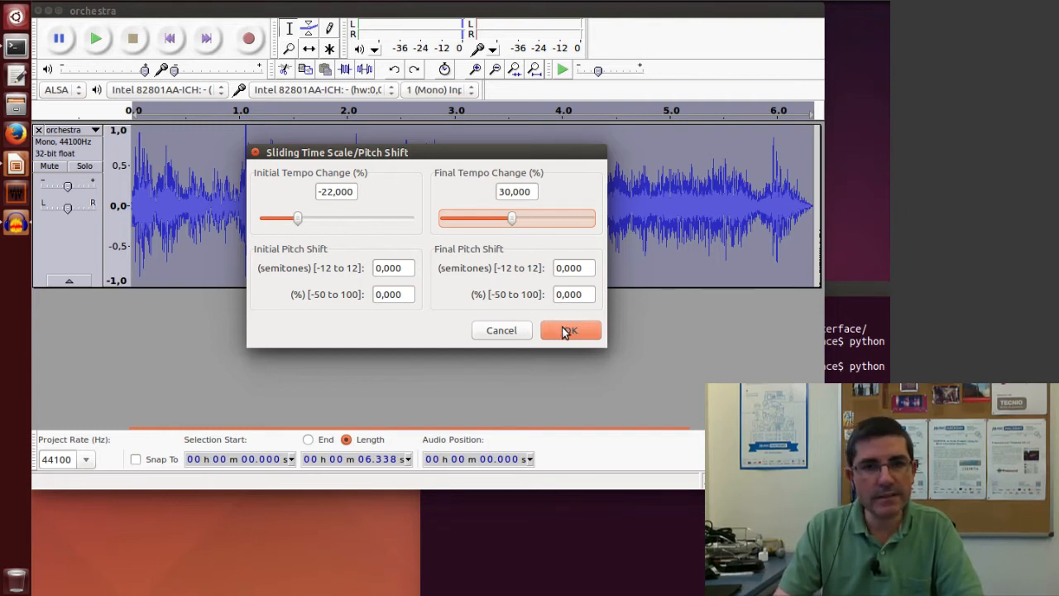
Apply the -22% to +30% sliding tempo change, giving about 6.09 seconds
click(570, 330)
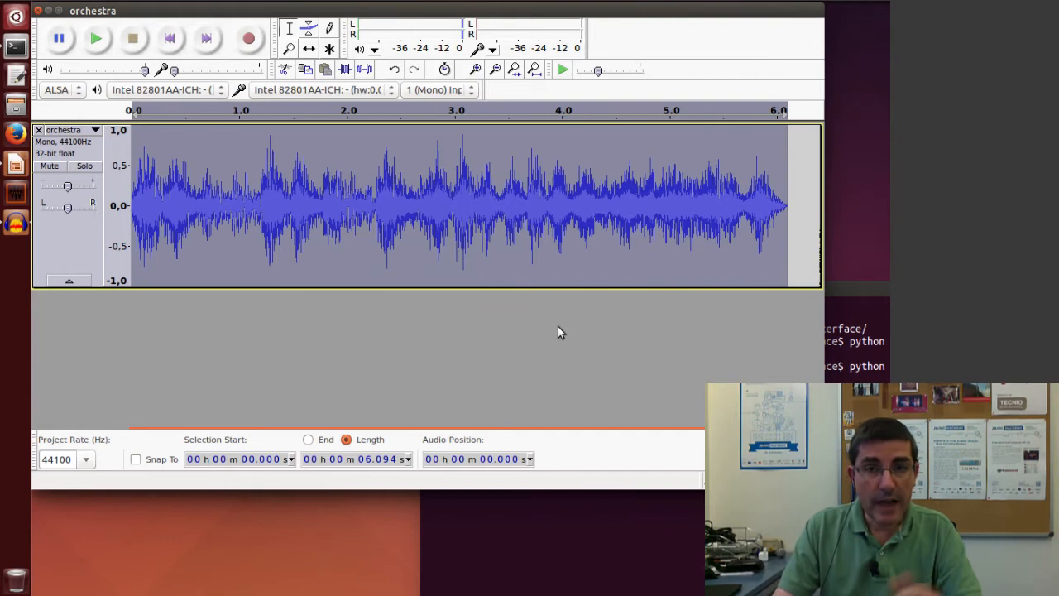
mouse_move(723, 260)
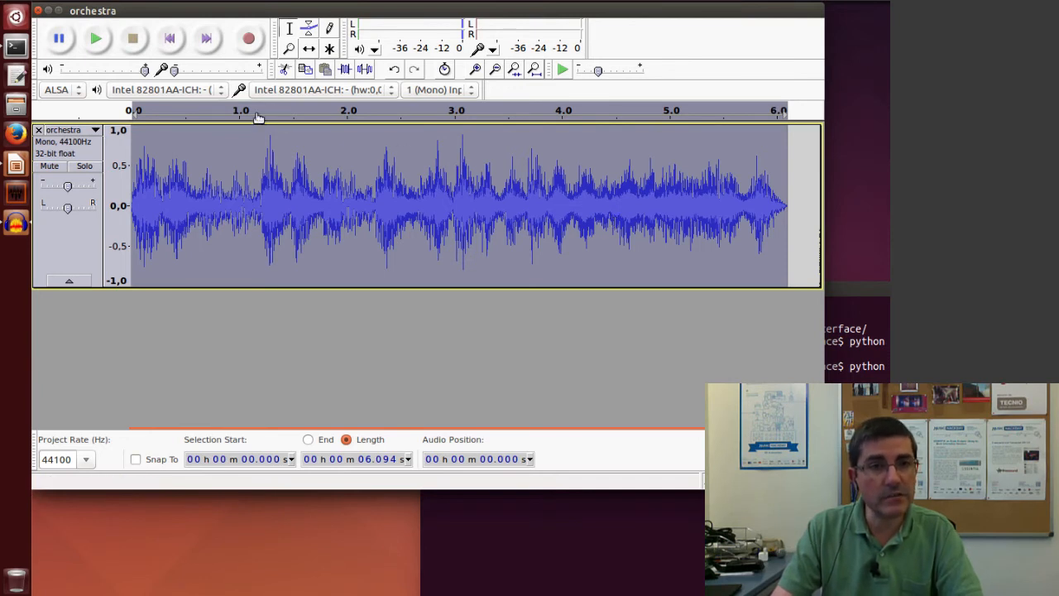
click(97, 38)
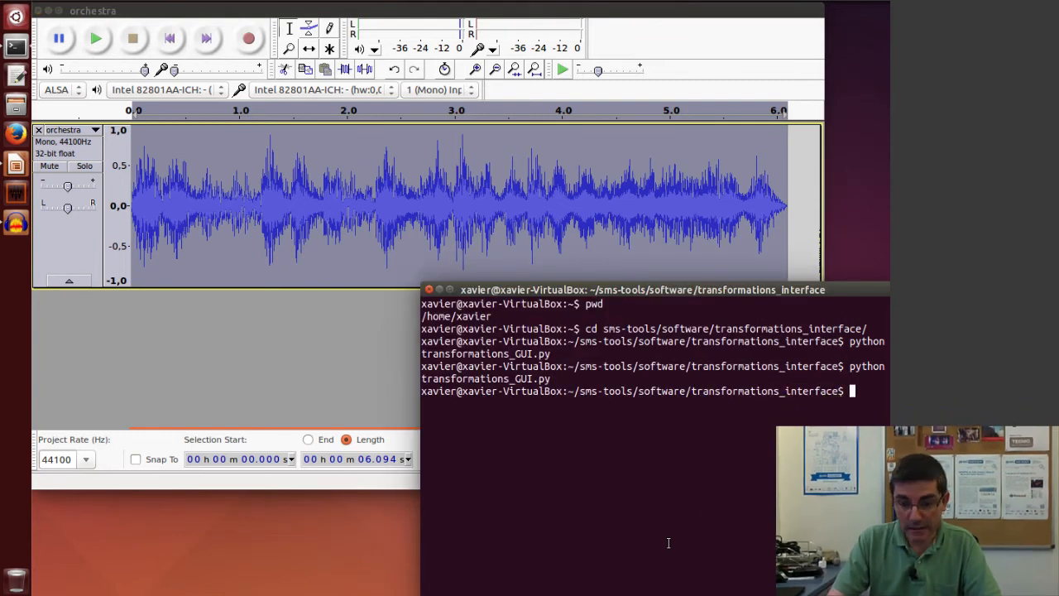
Rerun 'python transformations_GUI.py' from the terminal history
key(Return)
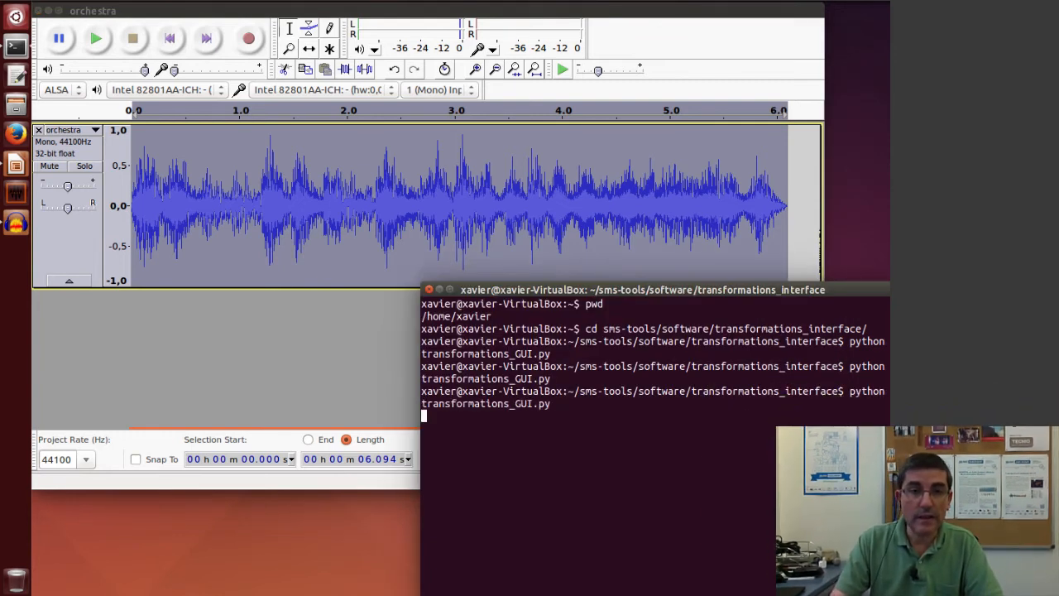
key(Return)
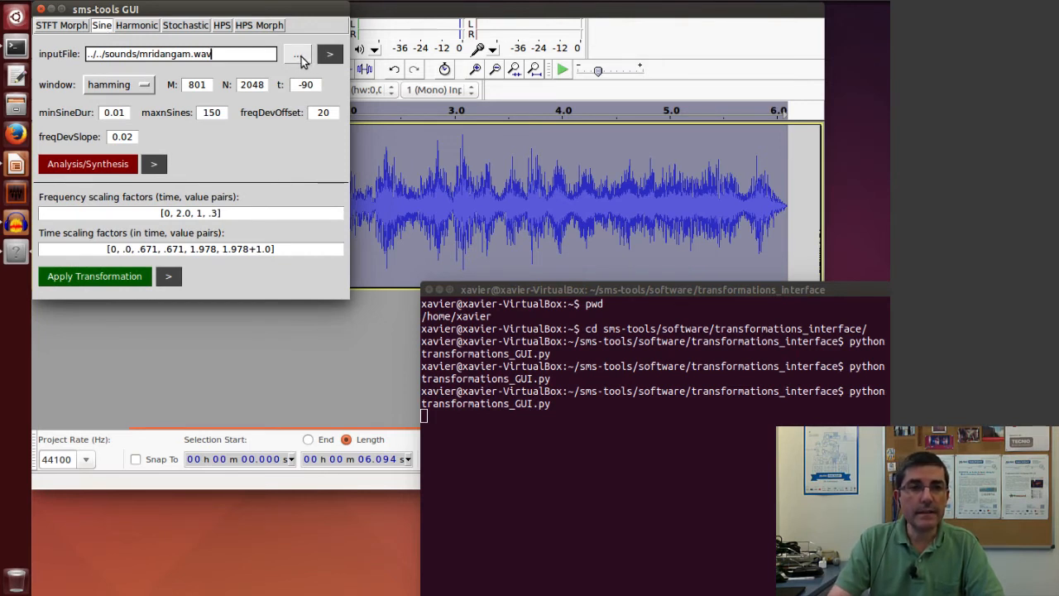
Select piano.wav from the sounds folder as the Sine tab input file
click(296, 54)
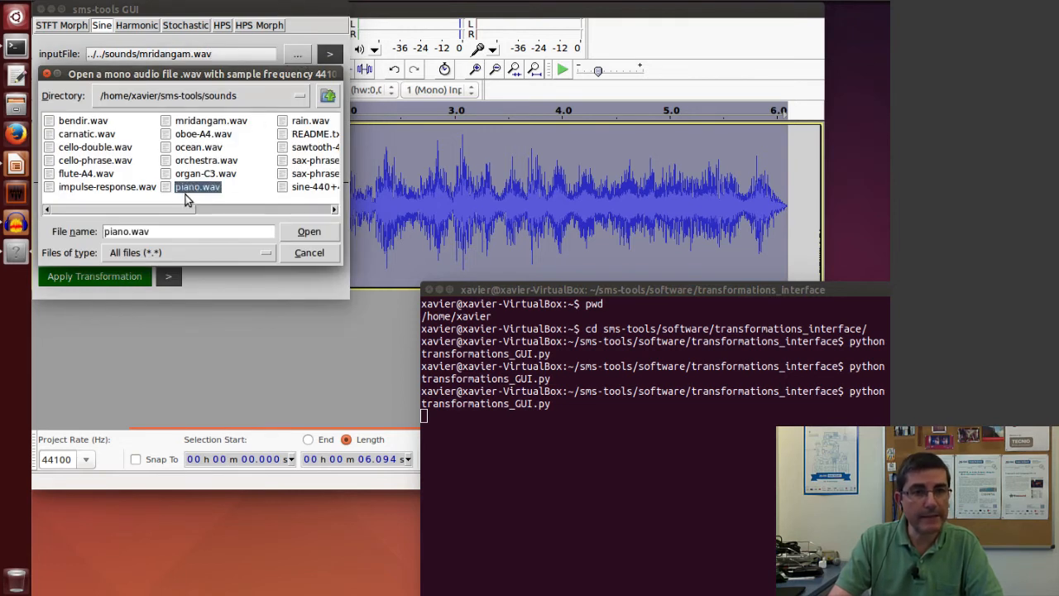
click(308, 230)
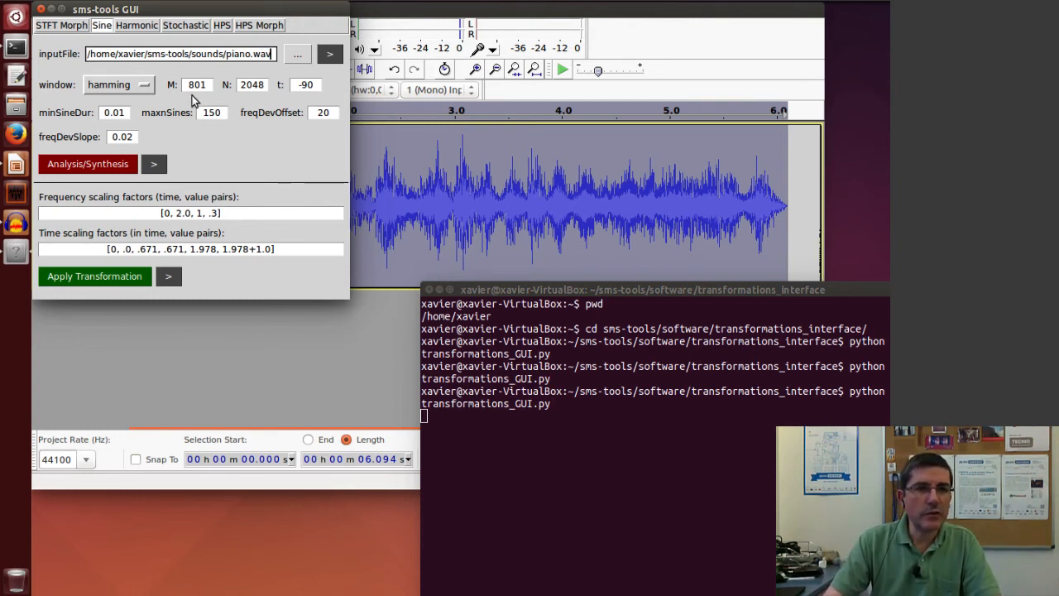
mouse_move(191, 168)
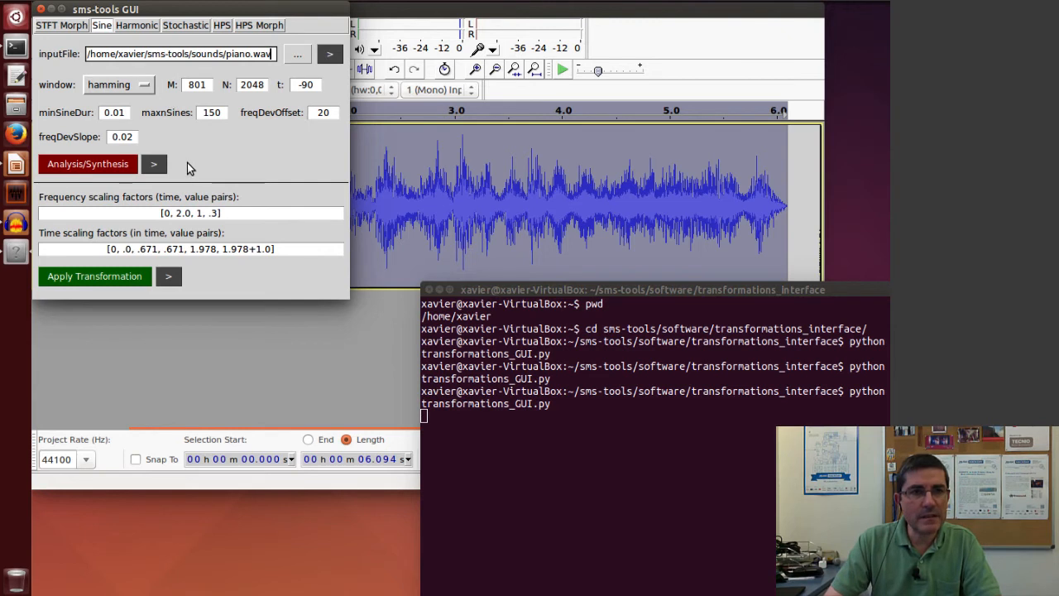
mouse_move(149, 90)
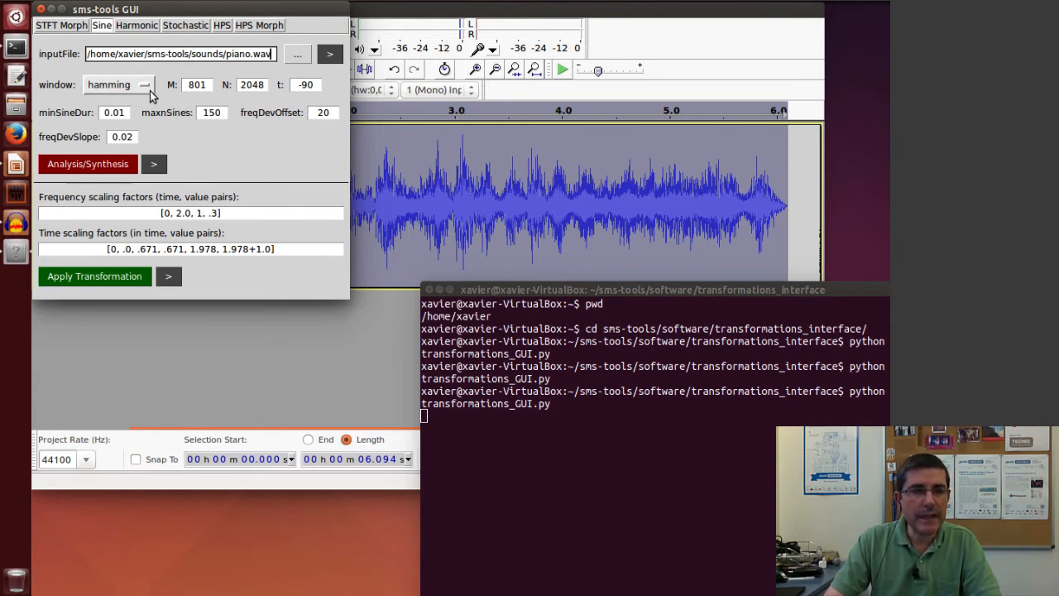
mouse_move(145, 89)
text(-100)
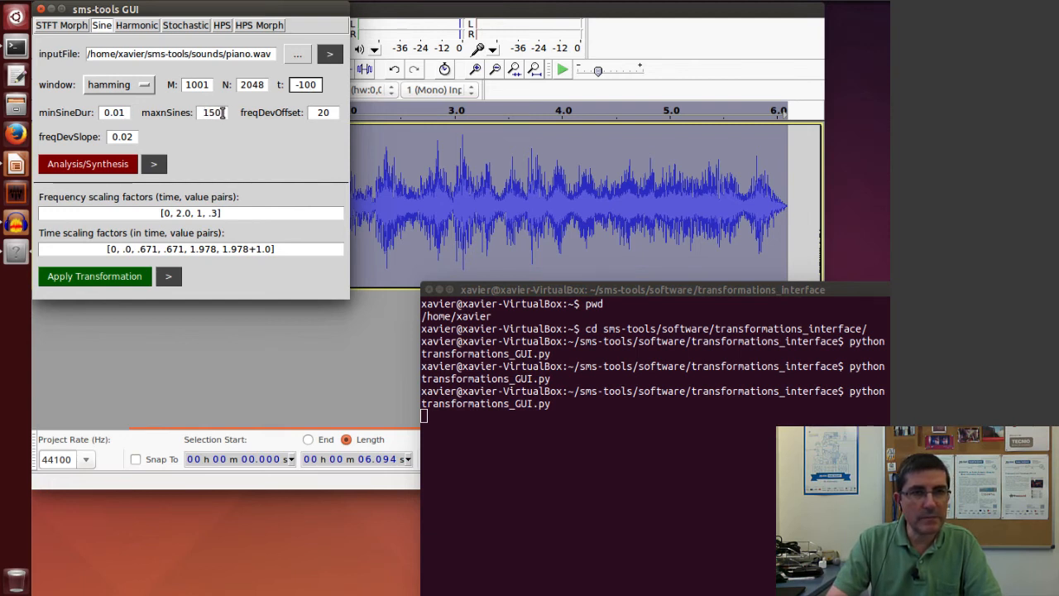
Enter maxnSines 200 and freqDevOffset 30 for the piano sine analysis
text(200)
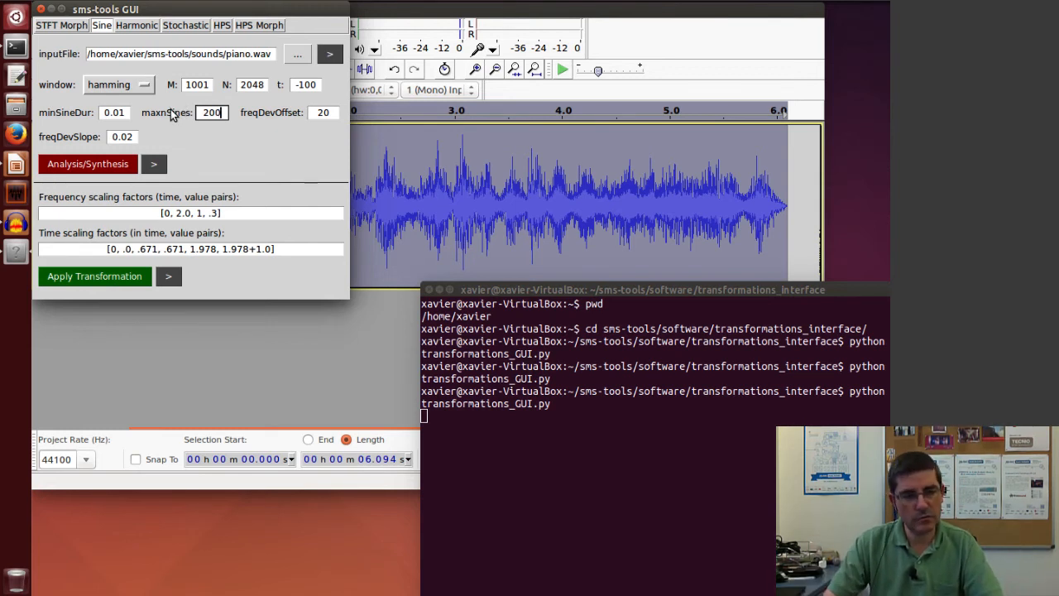
mouse_move(183, 114)
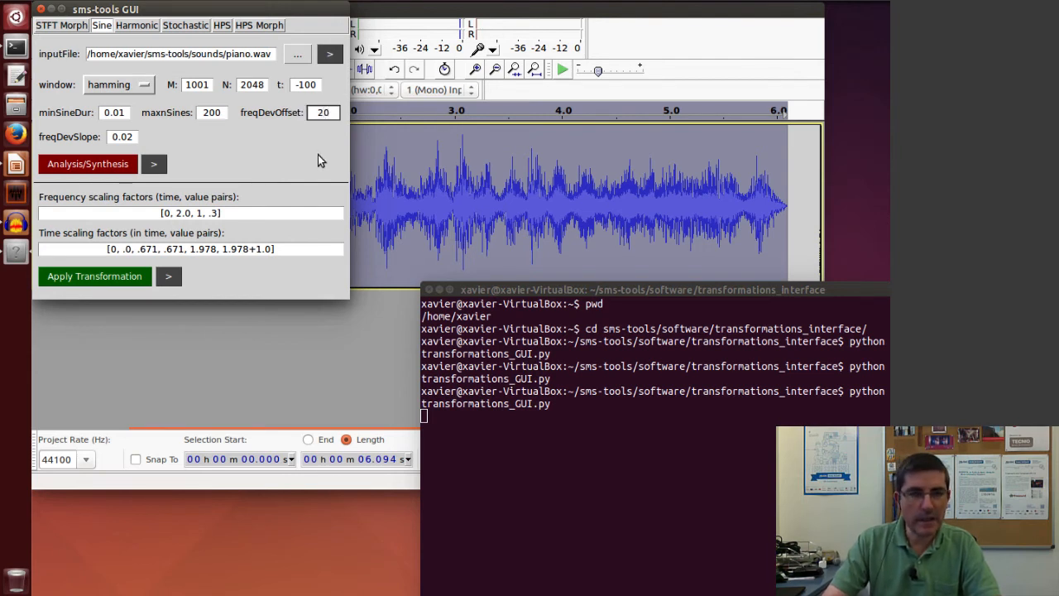
text(30)
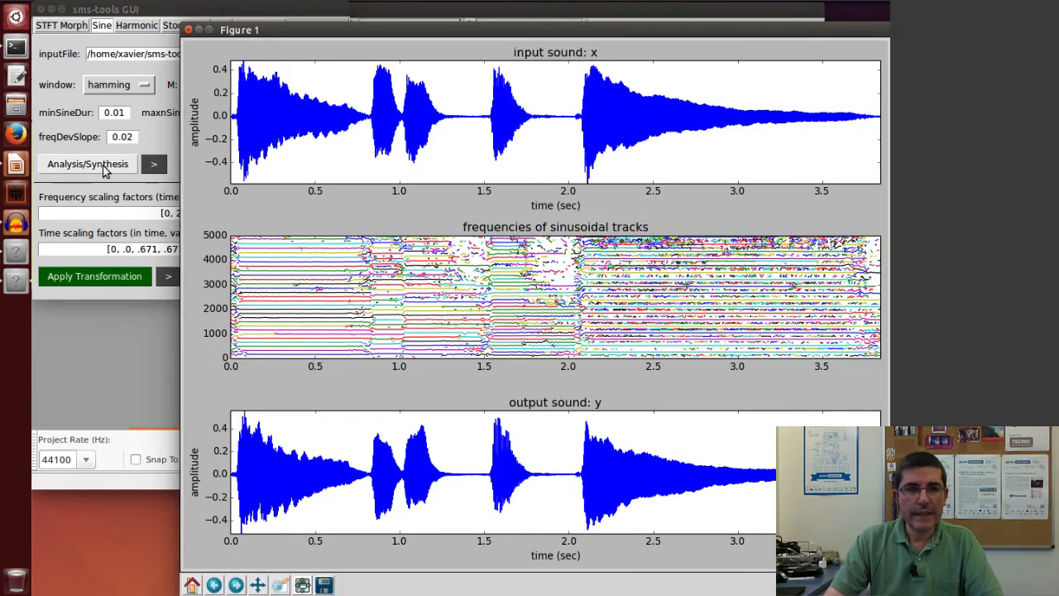
Run sine analysis and synthesis on piano.wav, then play the original piano sound
click(88, 163)
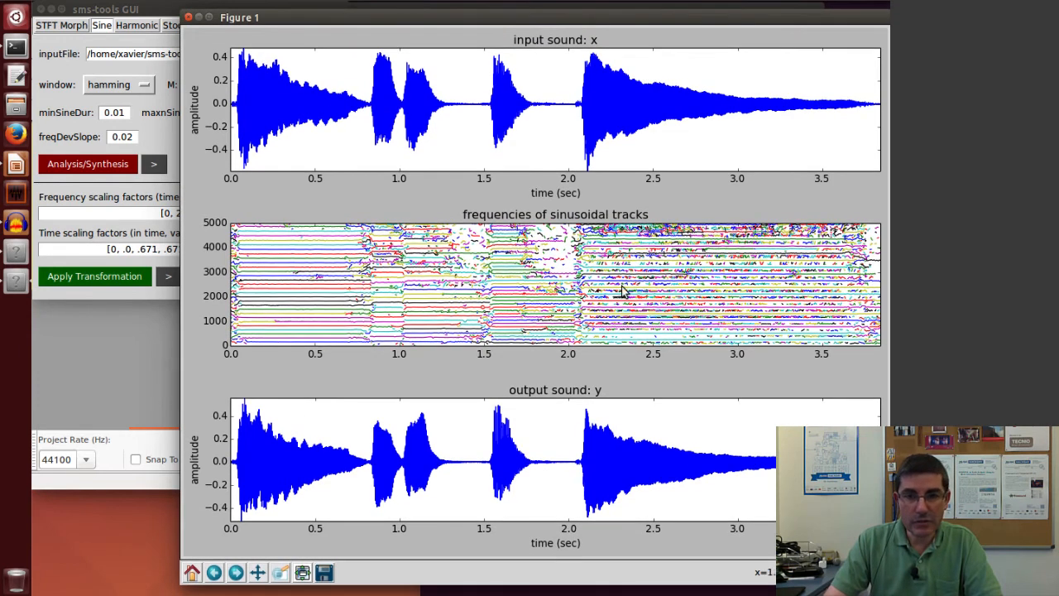
mouse_move(512, 318)
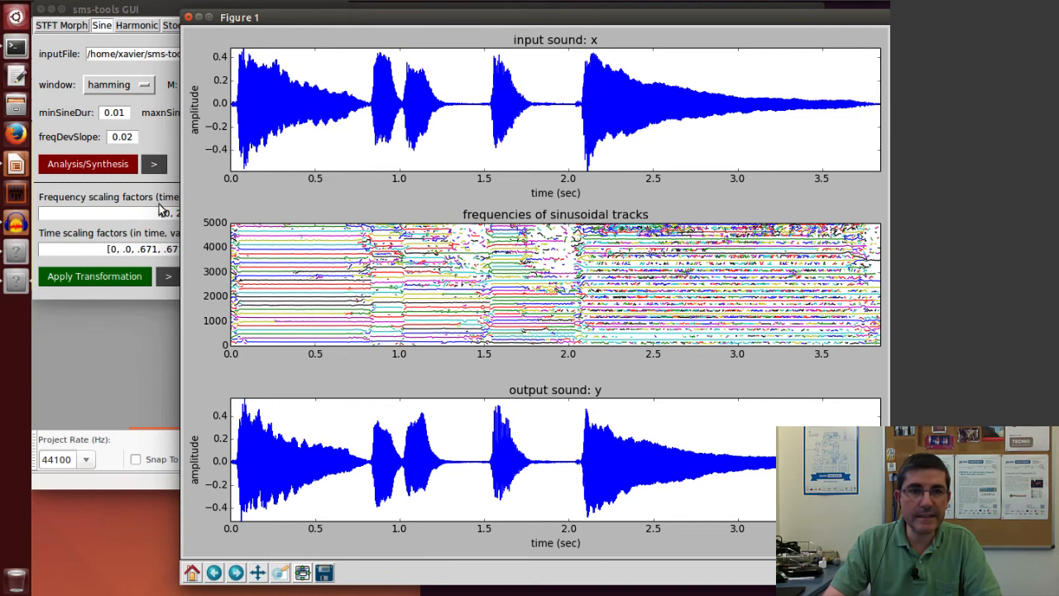
mouse_move(156, 142)
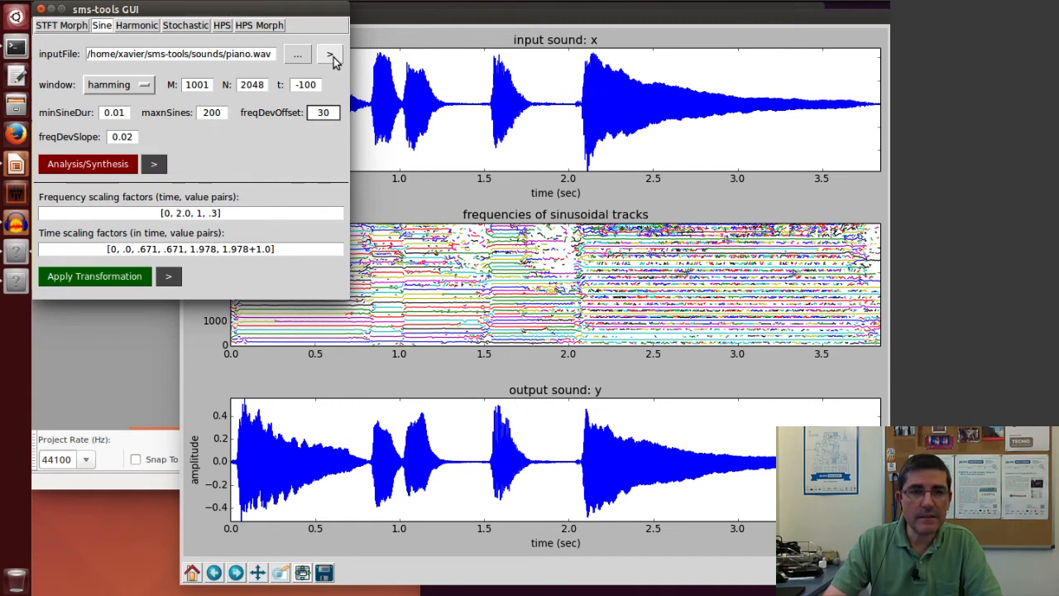
click(323, 111)
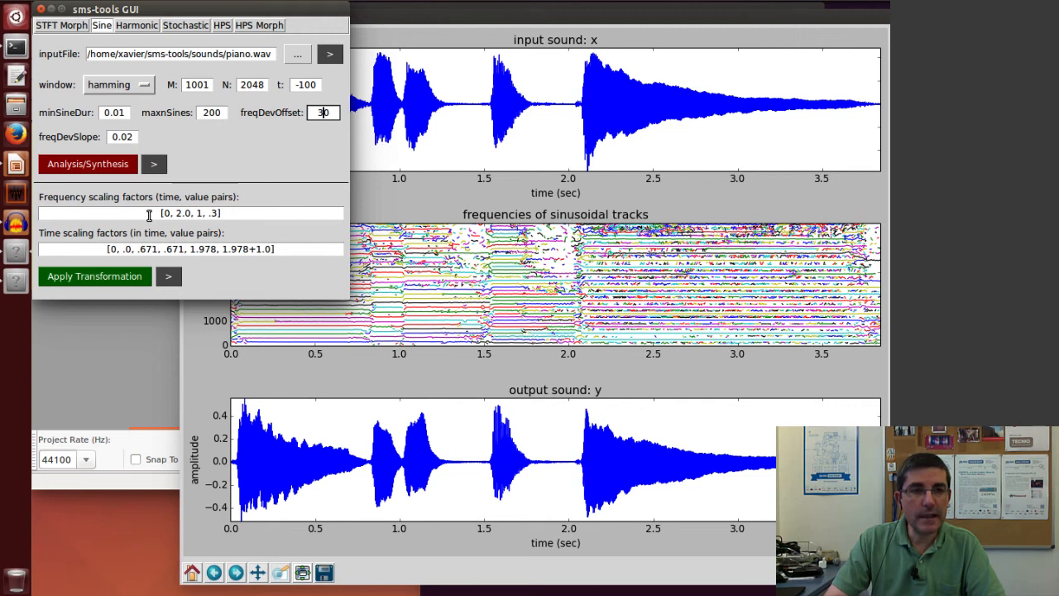
mouse_move(230, 178)
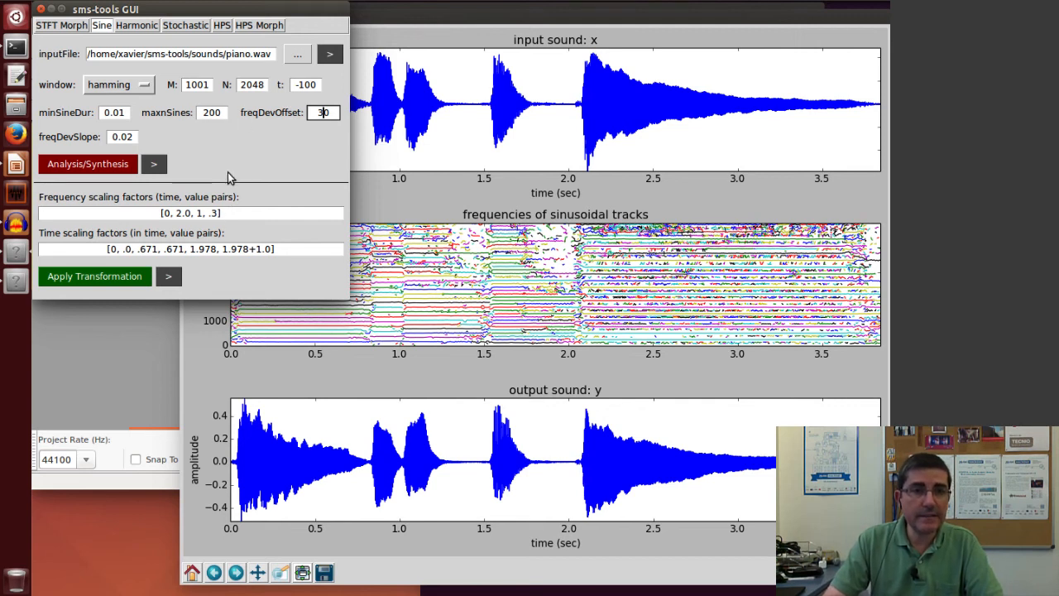
mouse_move(132, 248)
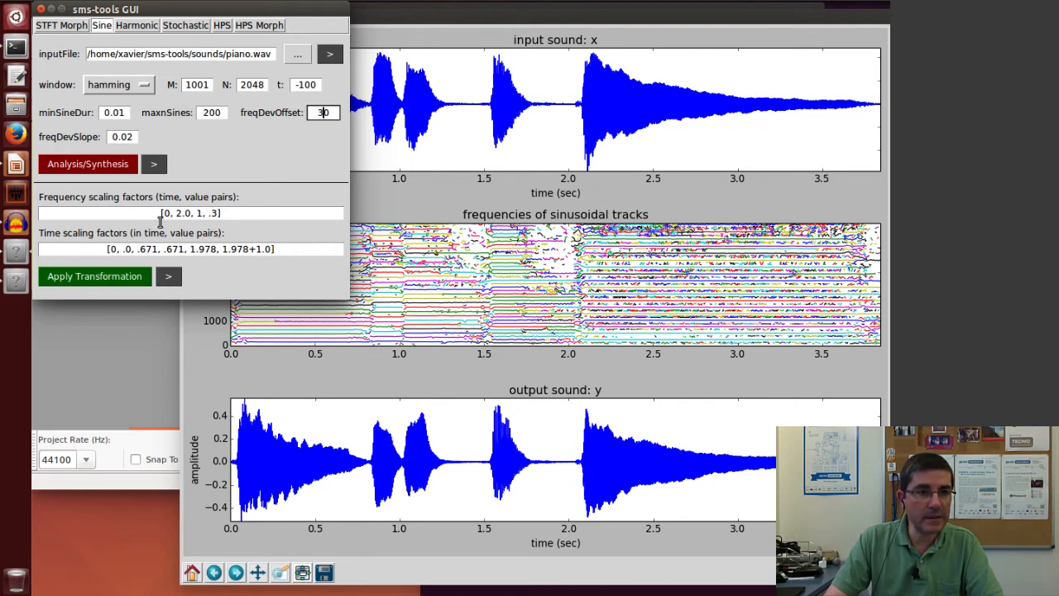
Enter the frequency scaling factors [0,1,1,1]
click(190, 213)
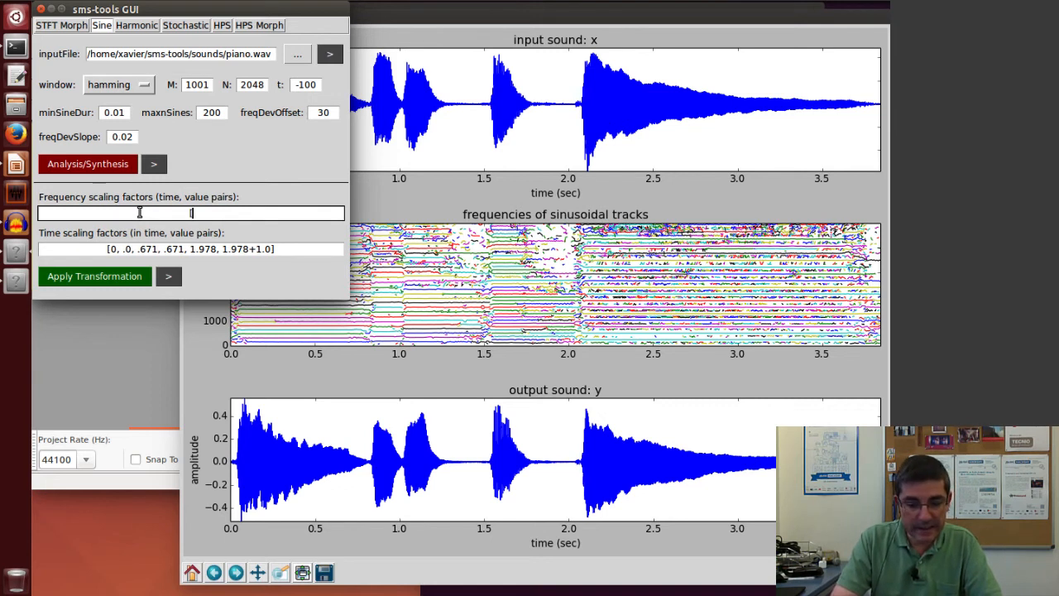
text([0,1,1)
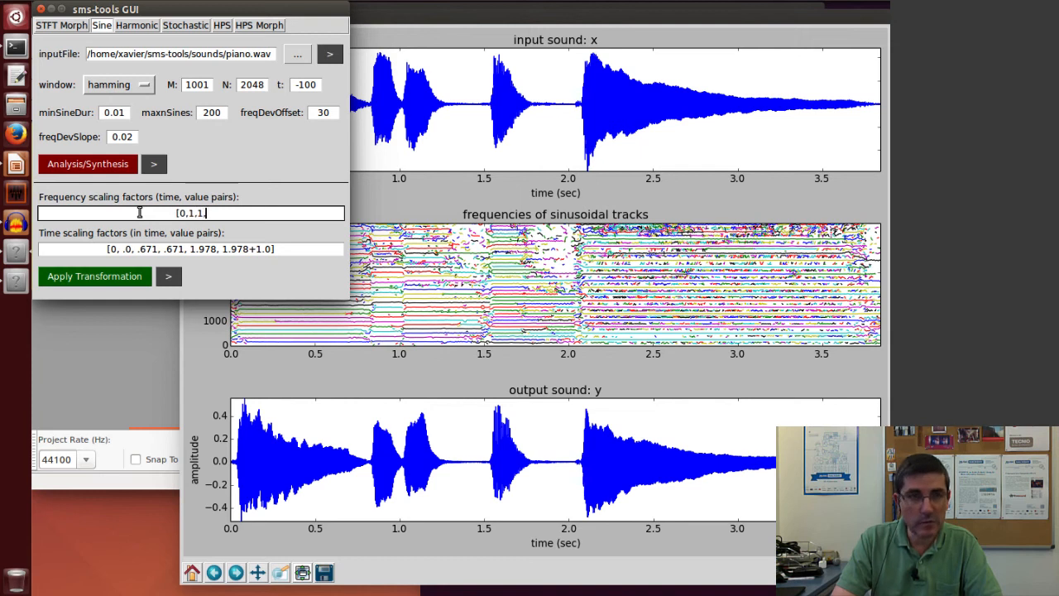
text(,1)
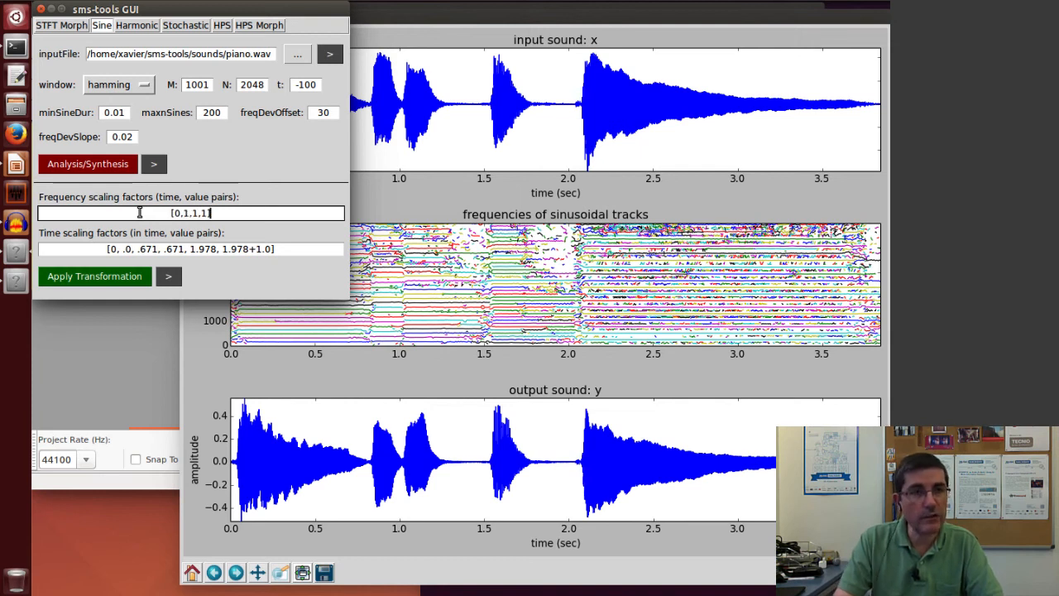
mouse_move(213, 256)
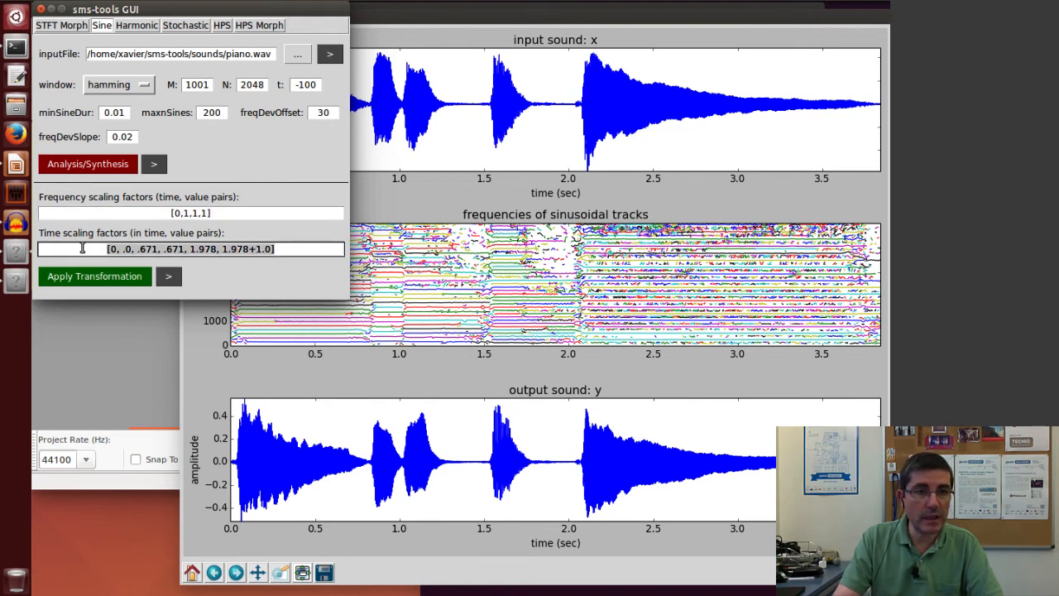
Set time scaling to [0,0,1,2] and apply the uniform 2x time stretch
click(191, 248)
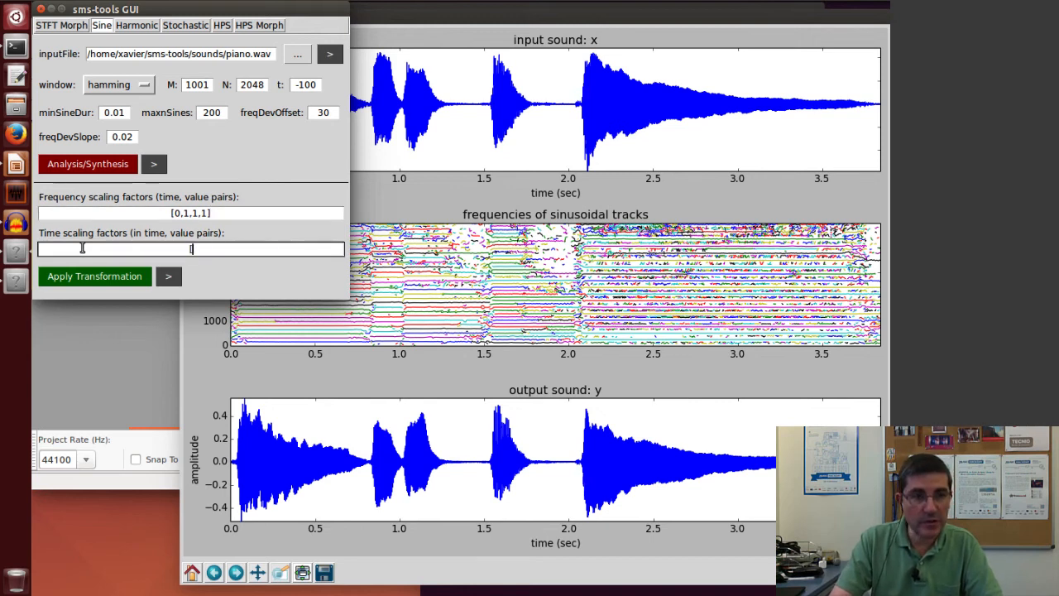
text([0,0)
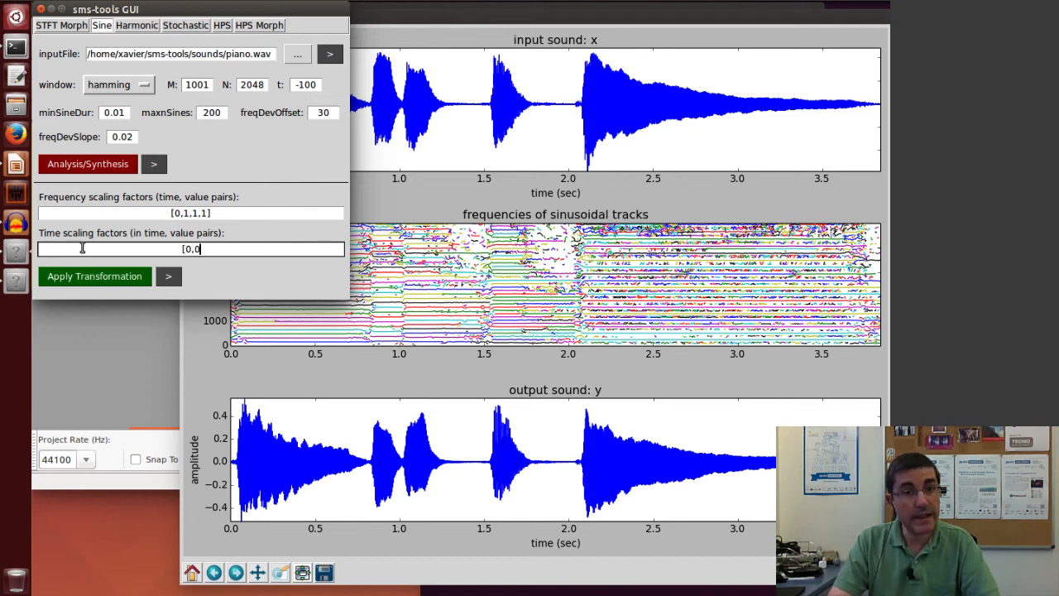
text(,1,2)
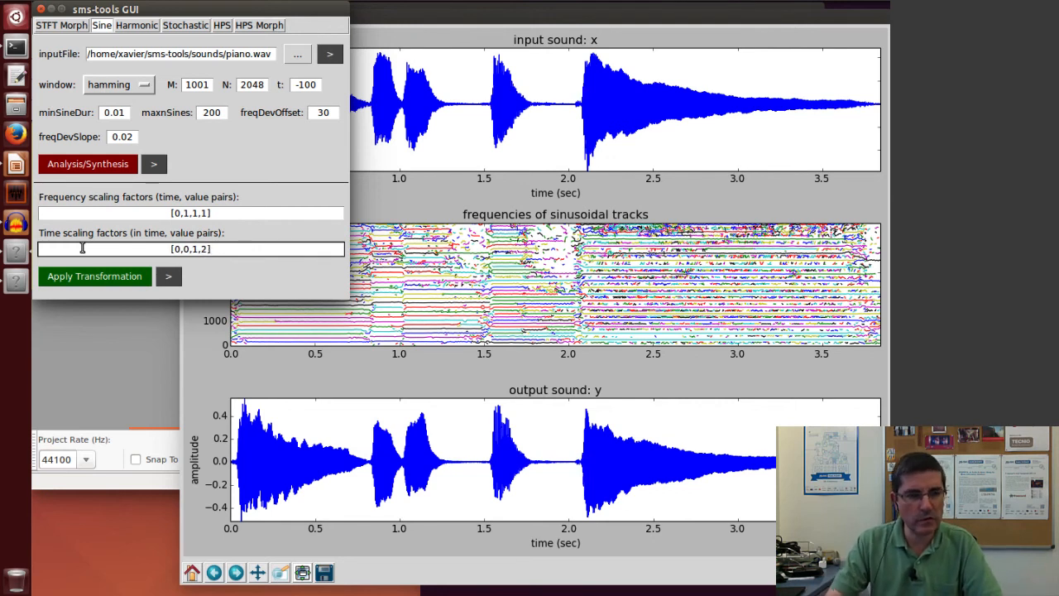
click(82, 249)
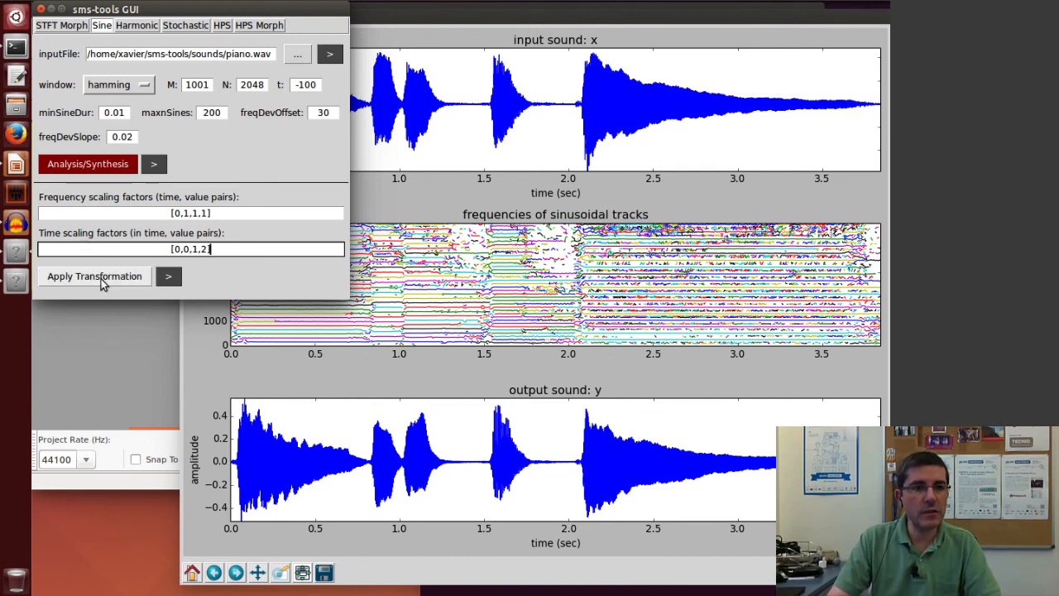
click(94, 276)
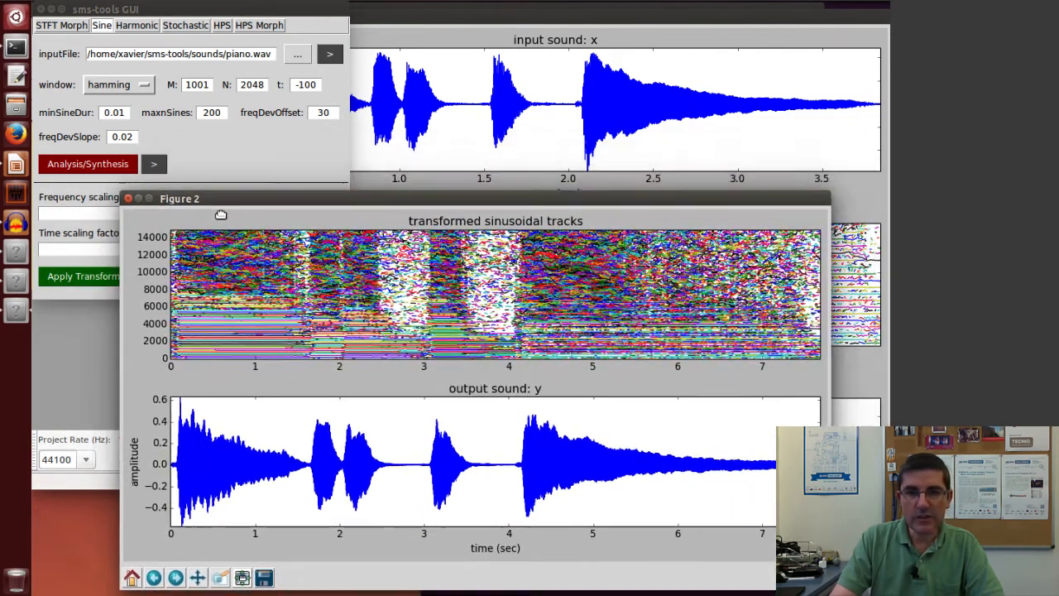
Move the Figure 2 result plots aside and play the time-stretched piano output
drag(221, 214, 284, 194)
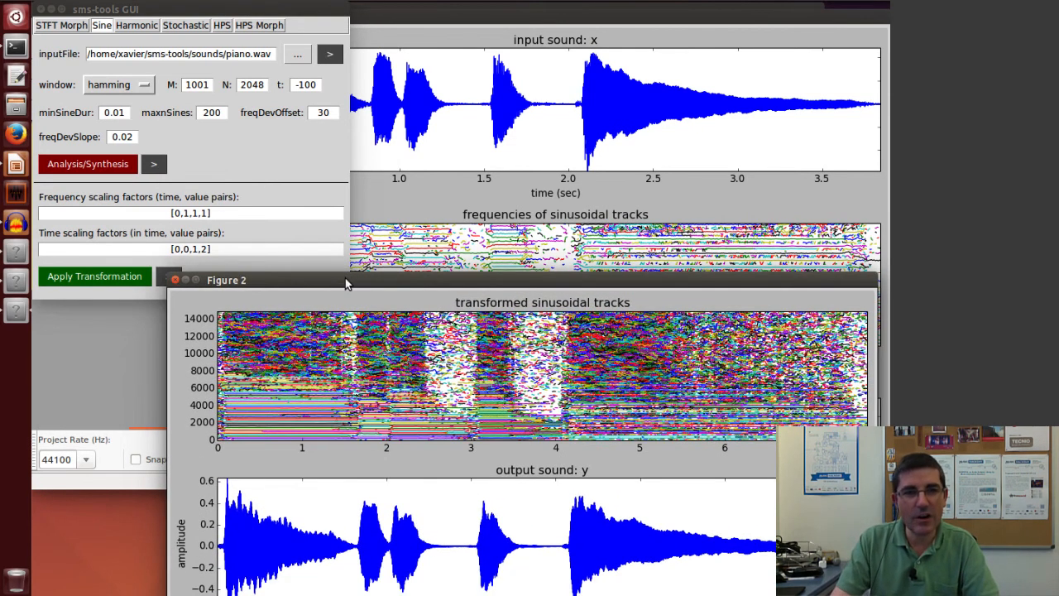
drag(226, 279, 226, 168)
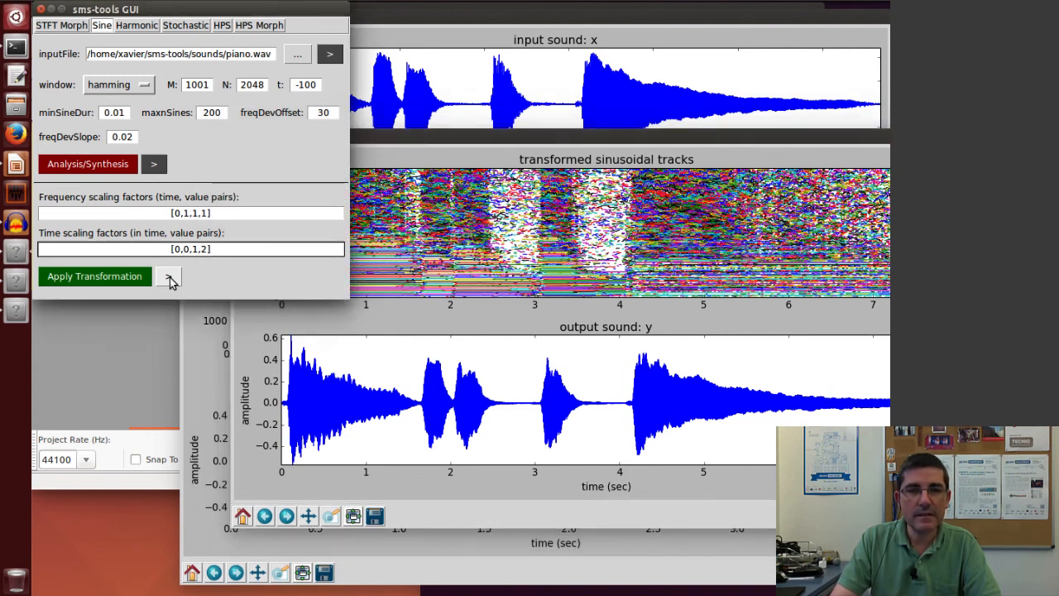
click(190, 248)
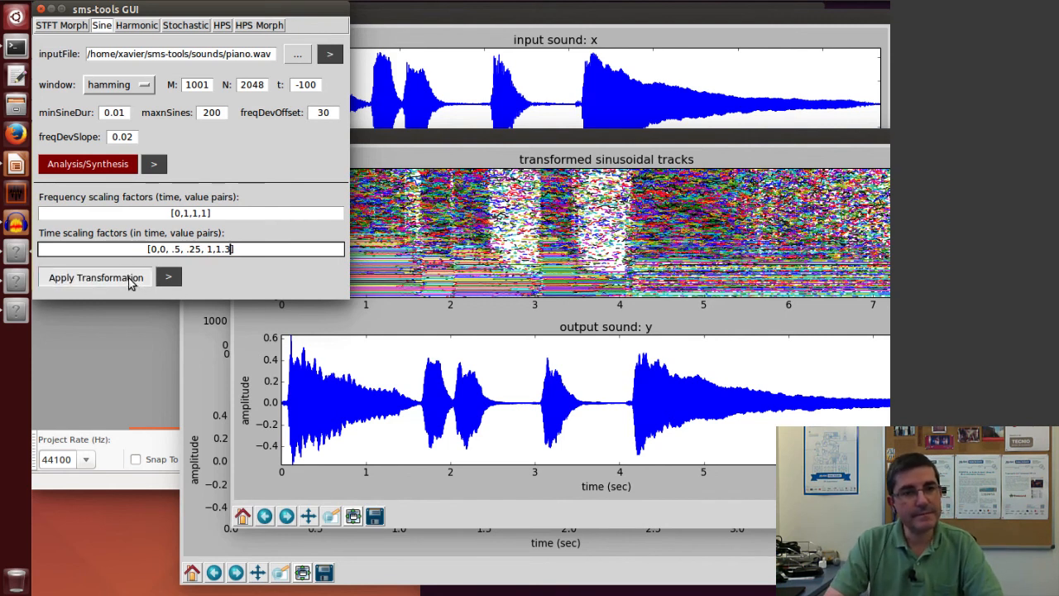
Apply the time-varying stretch [0,0, .5,.25, 1,1.3], producing a 4.8-second result
click(96, 277)
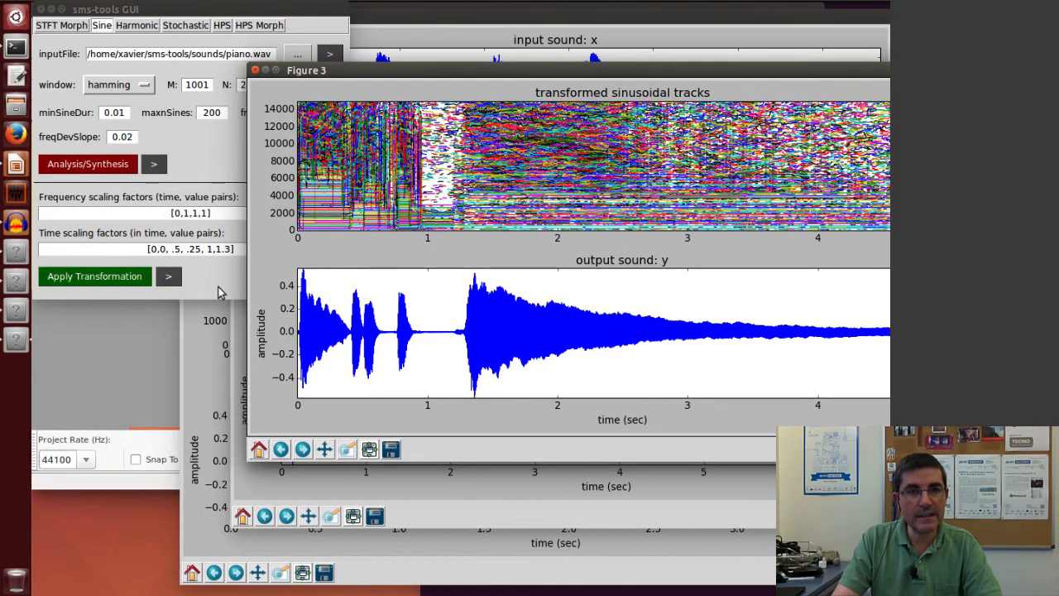
mouse_move(390, 350)
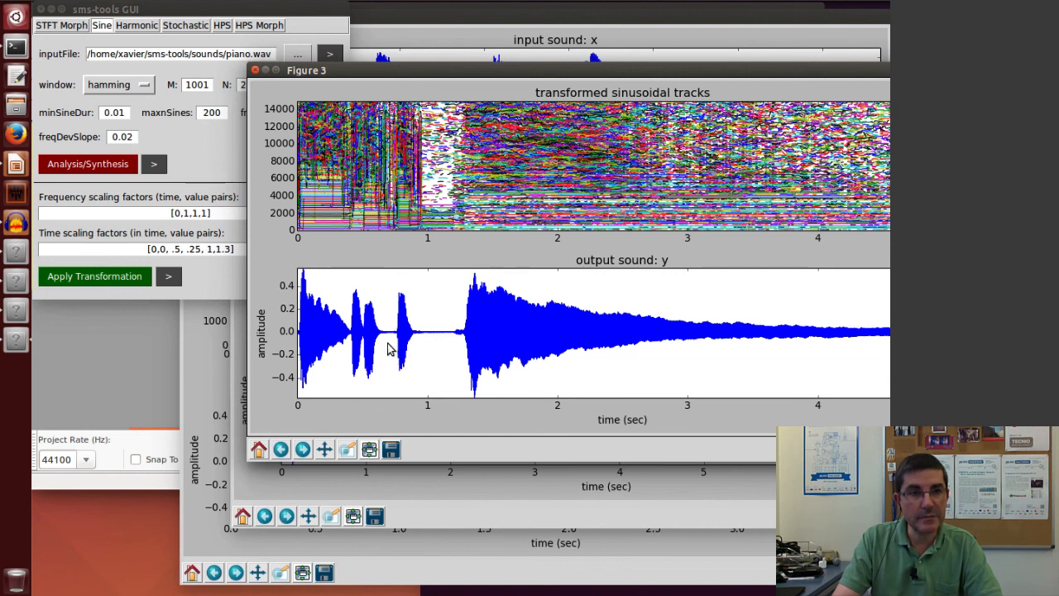
mouse_move(607, 343)
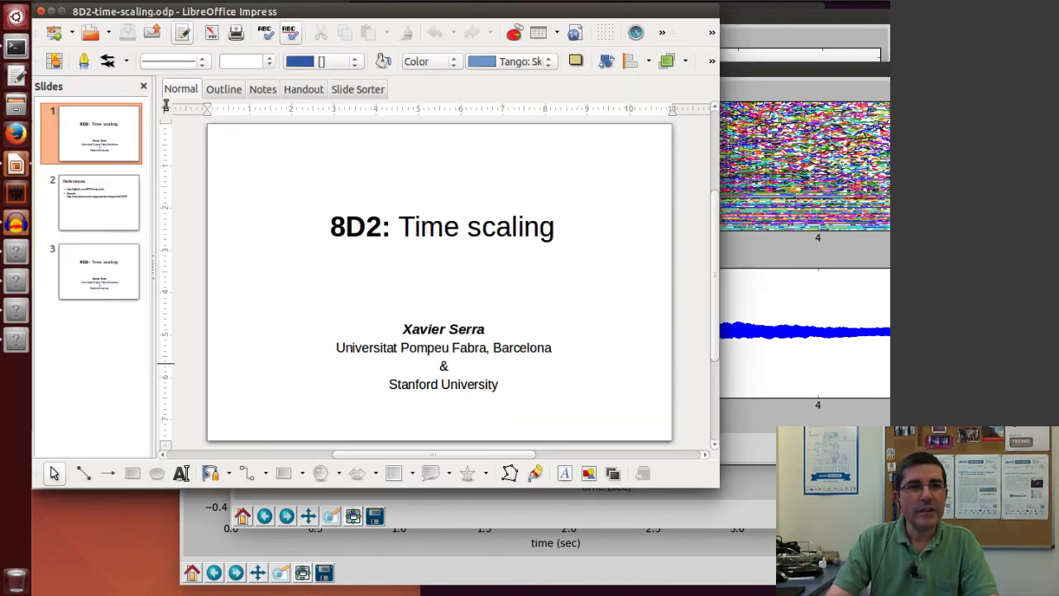
Run the '8D2: Time scaling' slide show full screen from the first slide
click(272, 12)
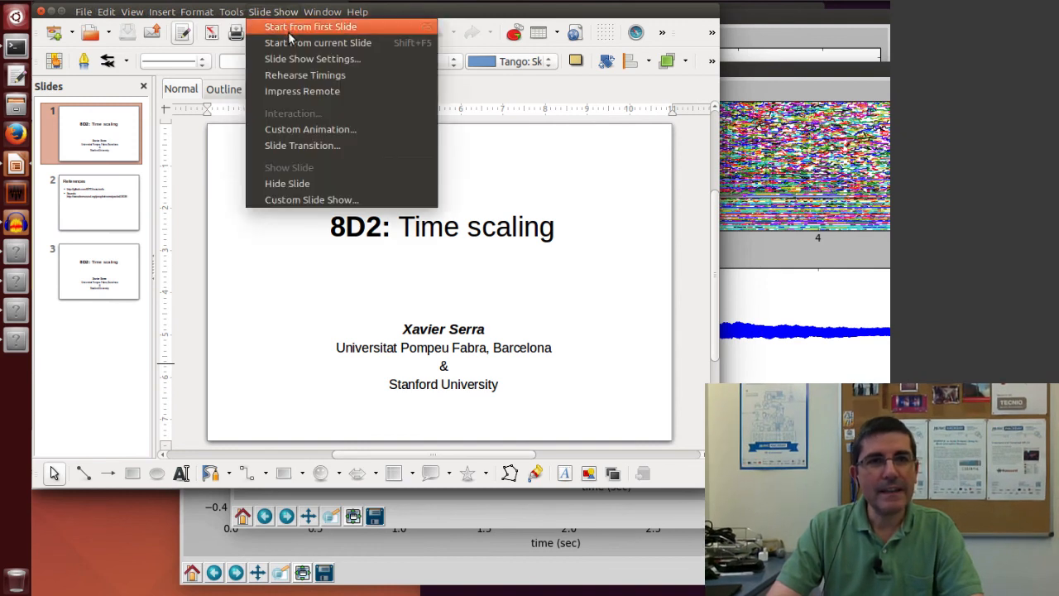
click(316, 27)
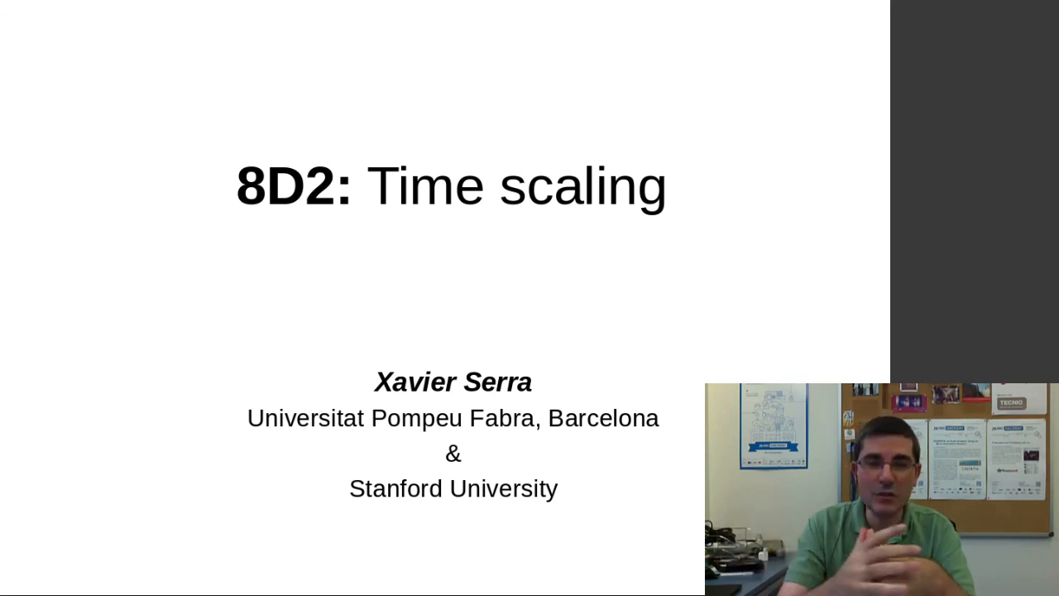